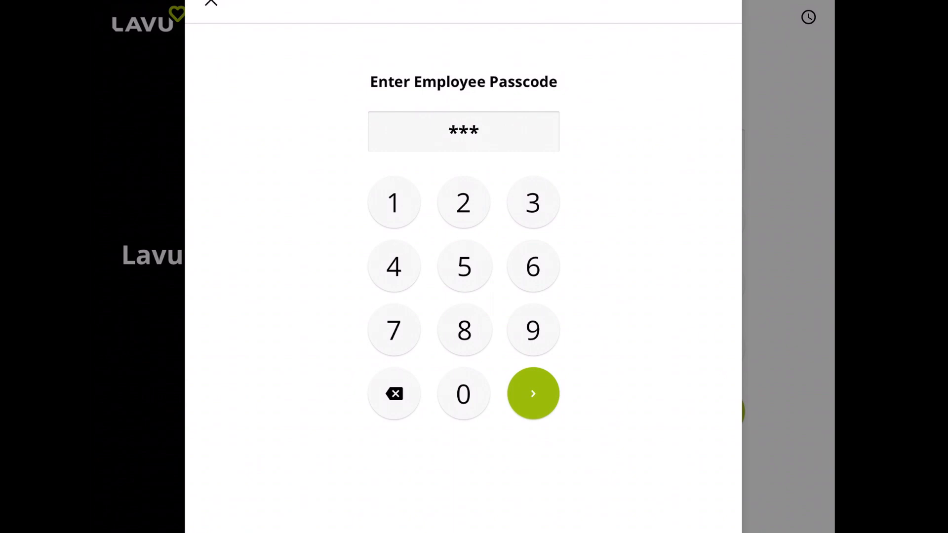
# Step: Enter the employee and location passcodes to reach the list of two open tabs
pyautogui.click(393, 267)
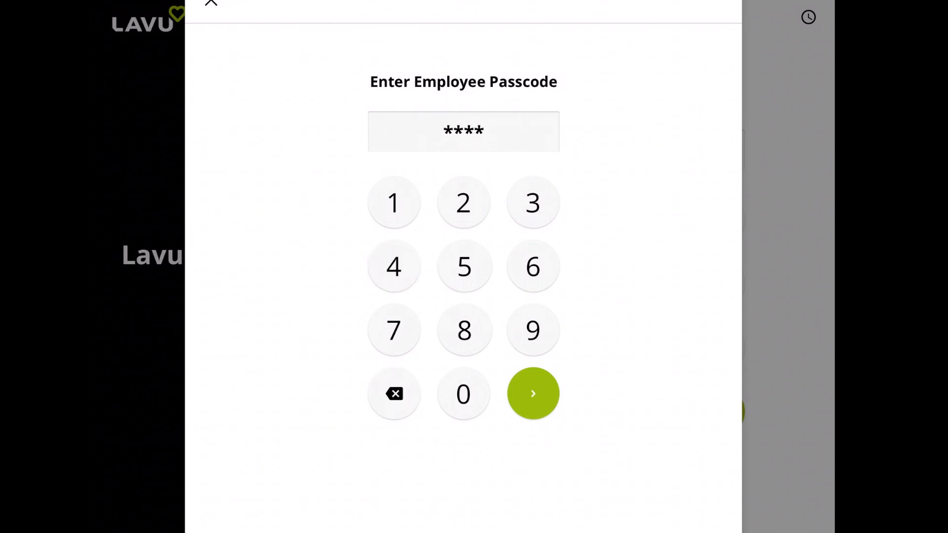
pyautogui.click(533, 393)
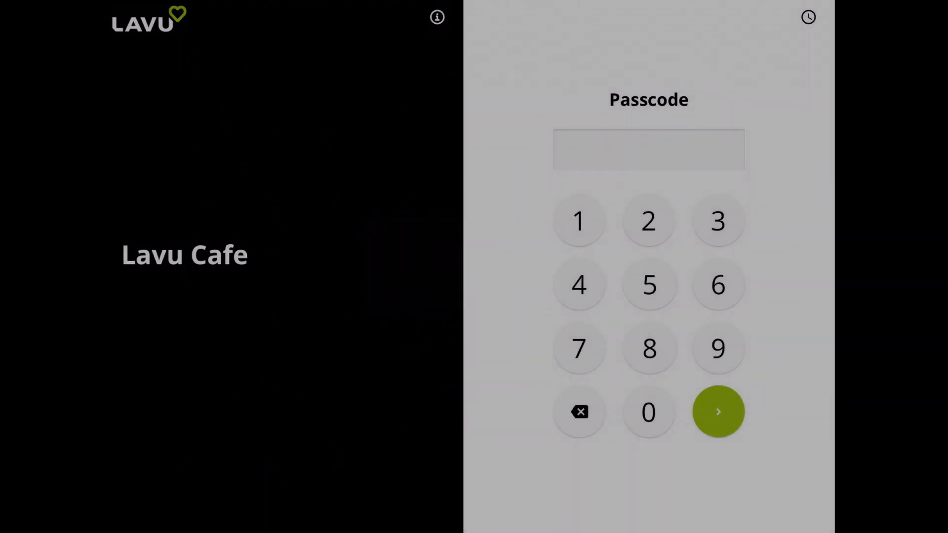
pyautogui.click(718, 412)
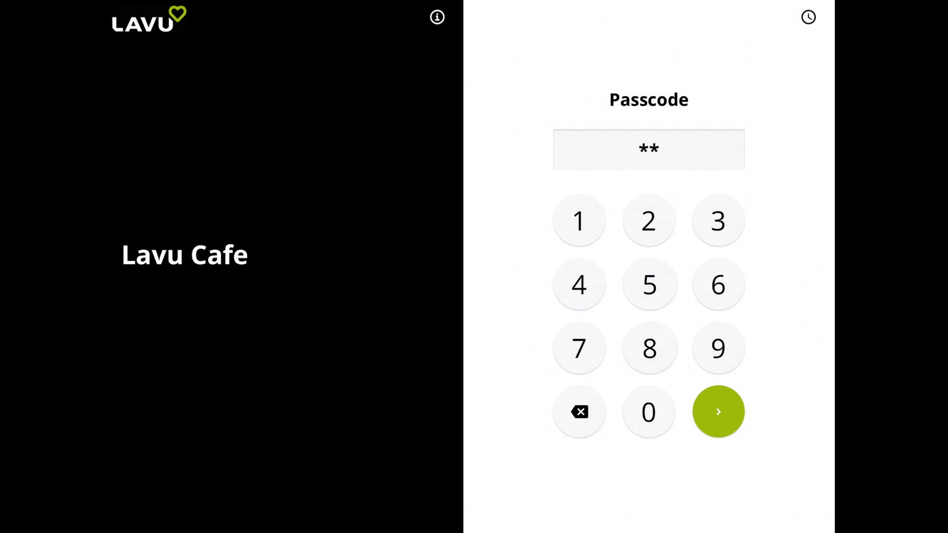
pyautogui.click(718, 411)
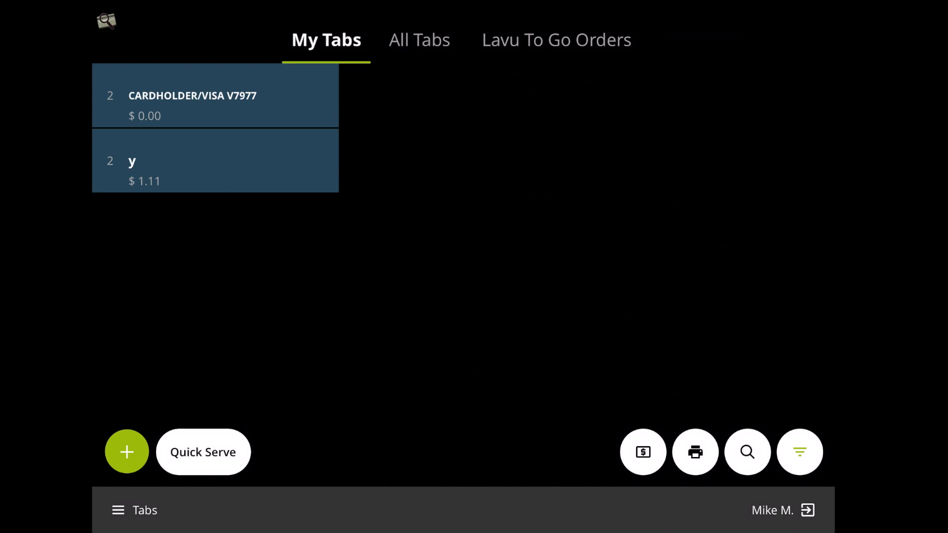
# Step: View all tabs and the Main and Banquet tables, then start a Quick Serve order
pyautogui.click(419, 40)
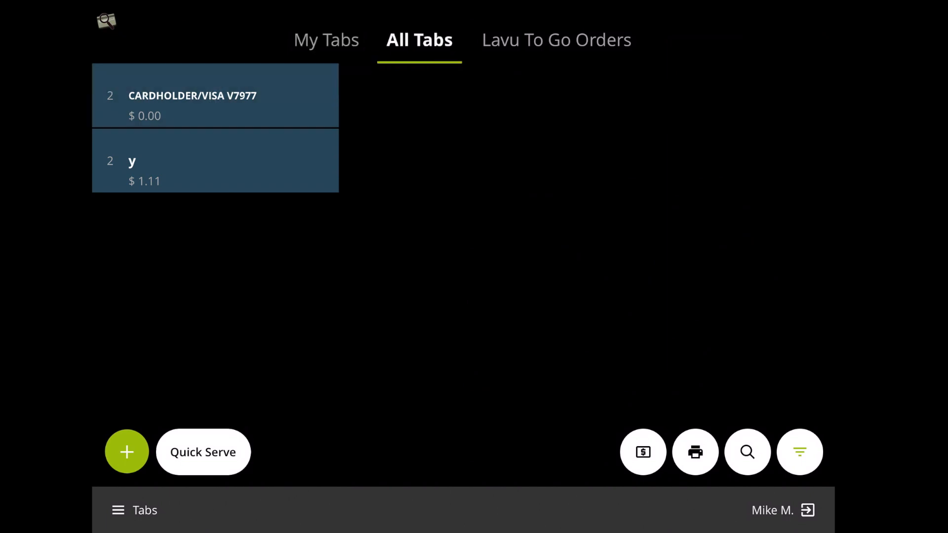
pyautogui.click(134, 510)
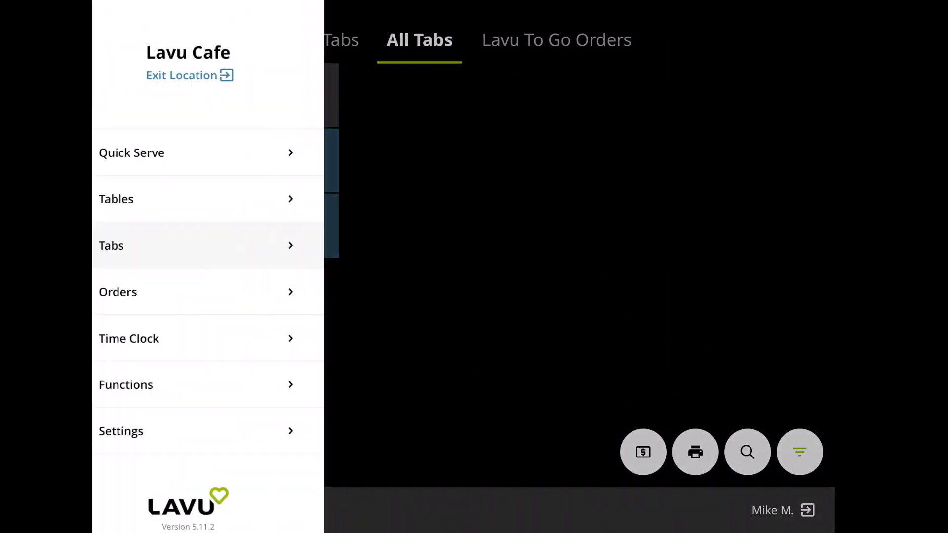
pyautogui.click(116, 199)
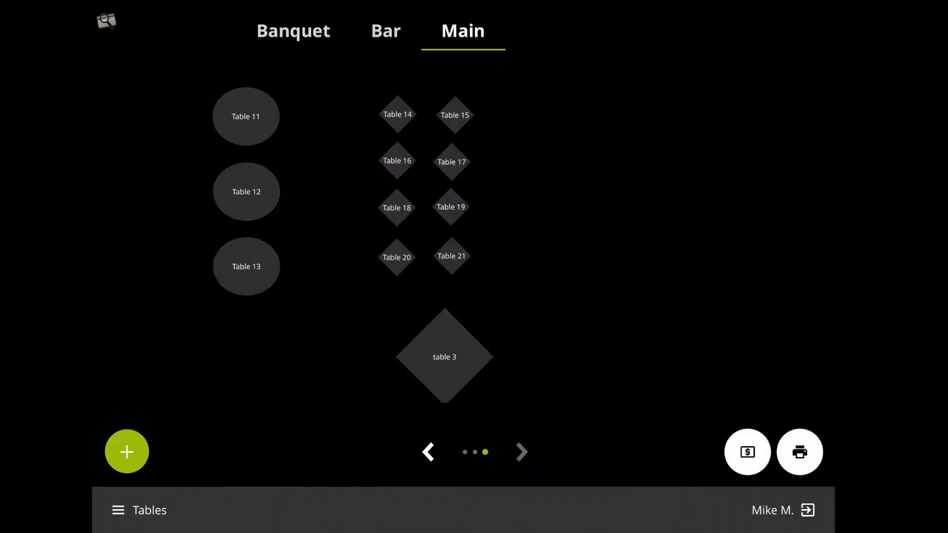
pyautogui.click(386, 30)
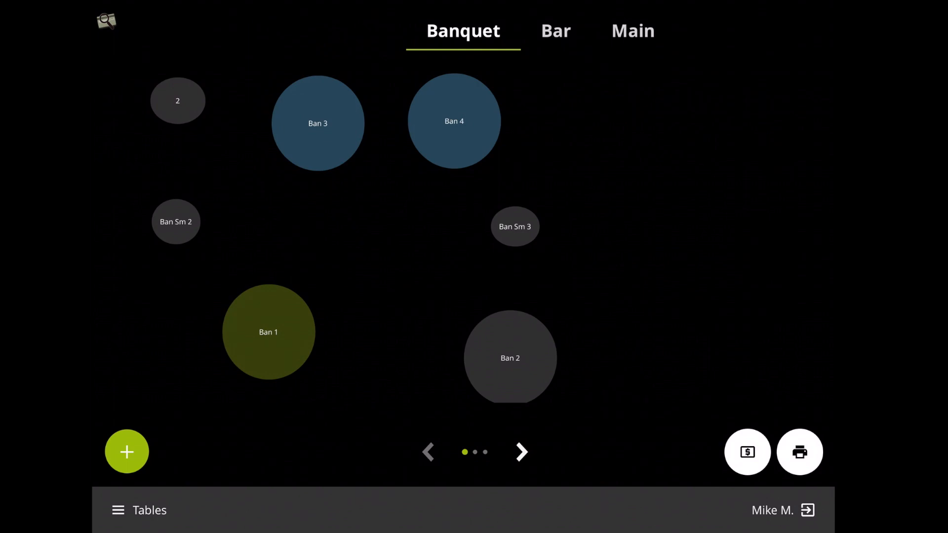
pyautogui.click(139, 509)
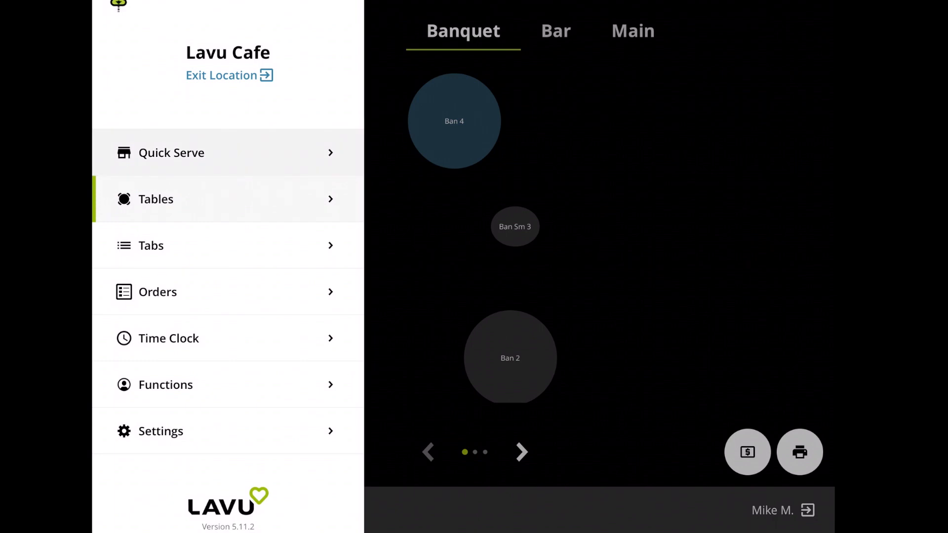
pyautogui.click(172, 152)
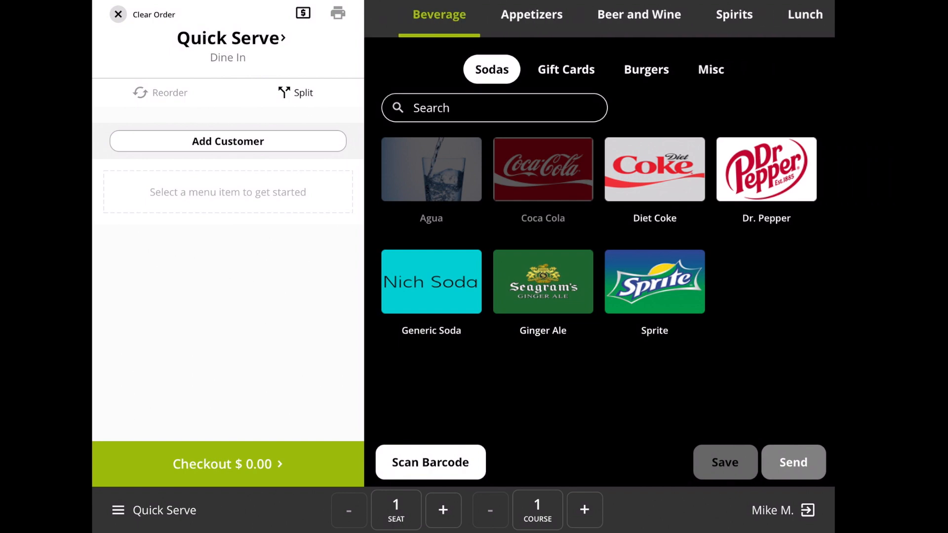
# Step: Search the Spirits cocktails for 'marg' and open the Margarita
pyautogui.click(734, 14)
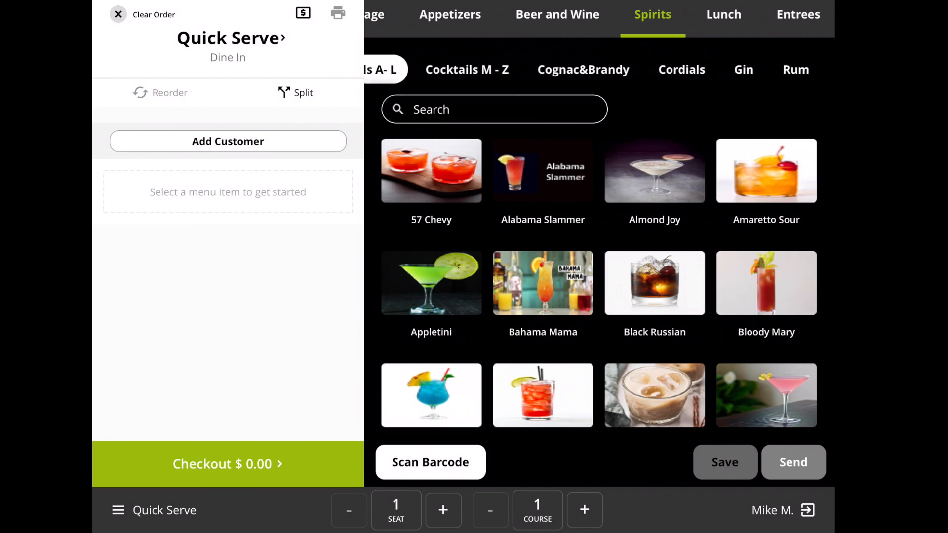
pyautogui.click(465, 69)
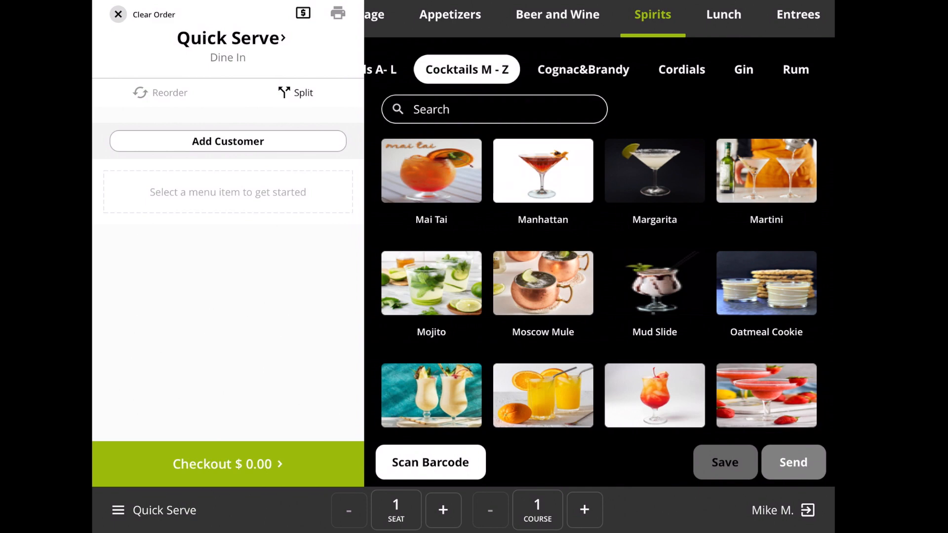
pyautogui.click(492, 109)
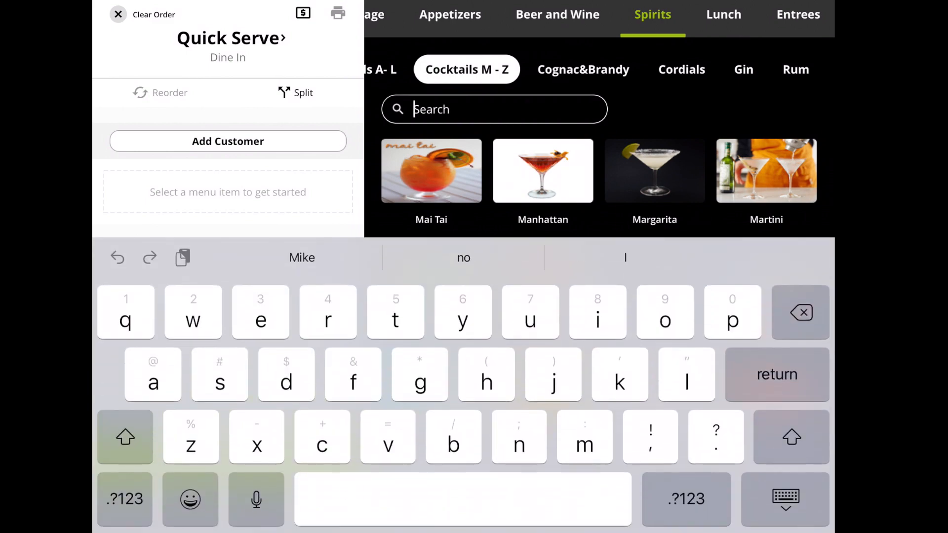
pyautogui.write('marg')
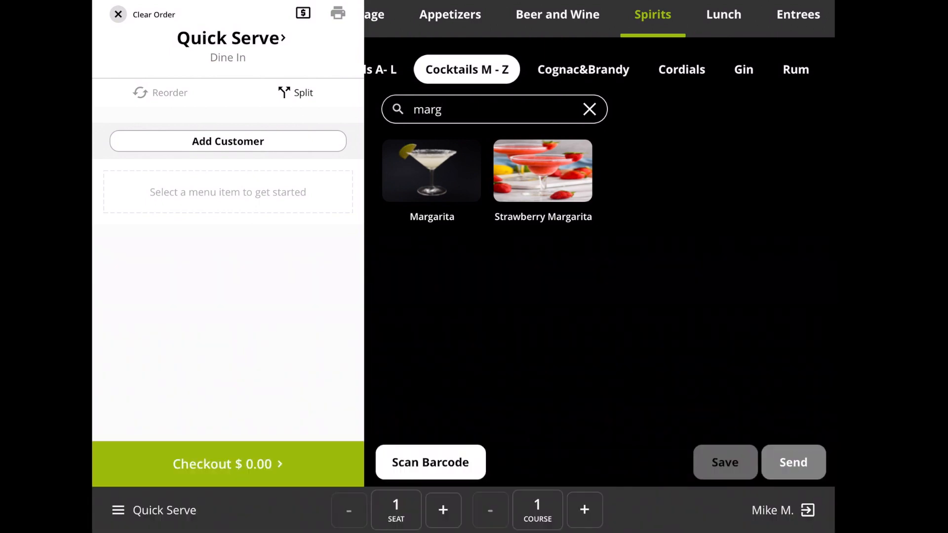
pyautogui.click(432, 170)
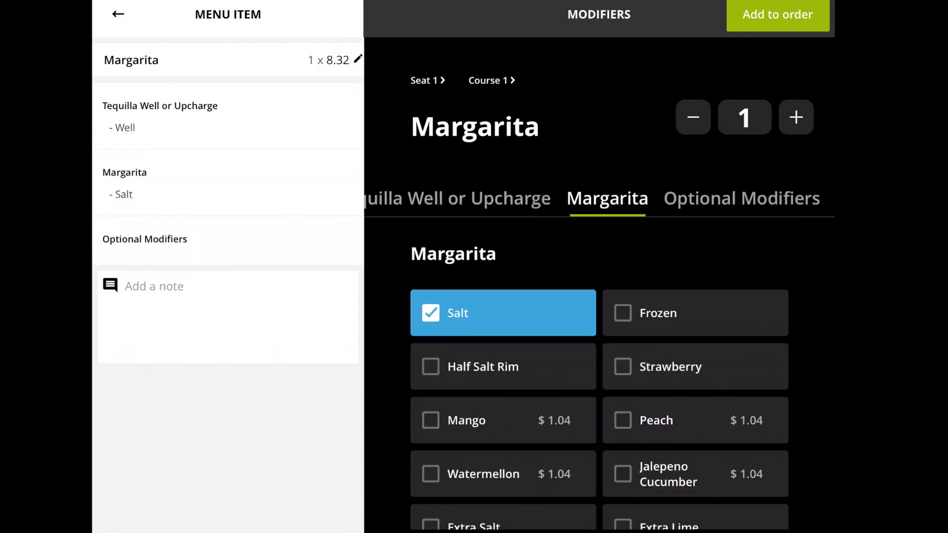
# Step: Add two Margaritas with Easy and Rocks modifiers and an 'Easy salt' note
pyautogui.click(740, 198)
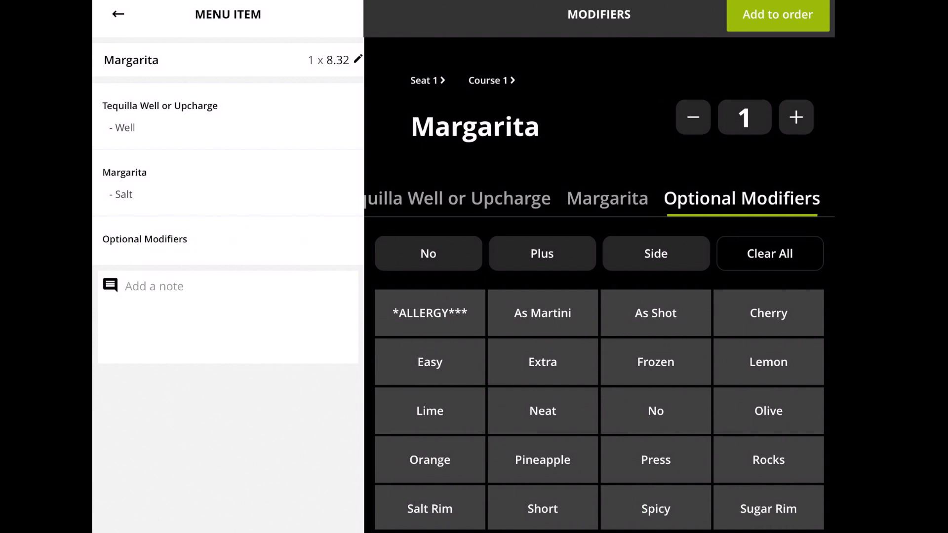
pyautogui.click(767, 460)
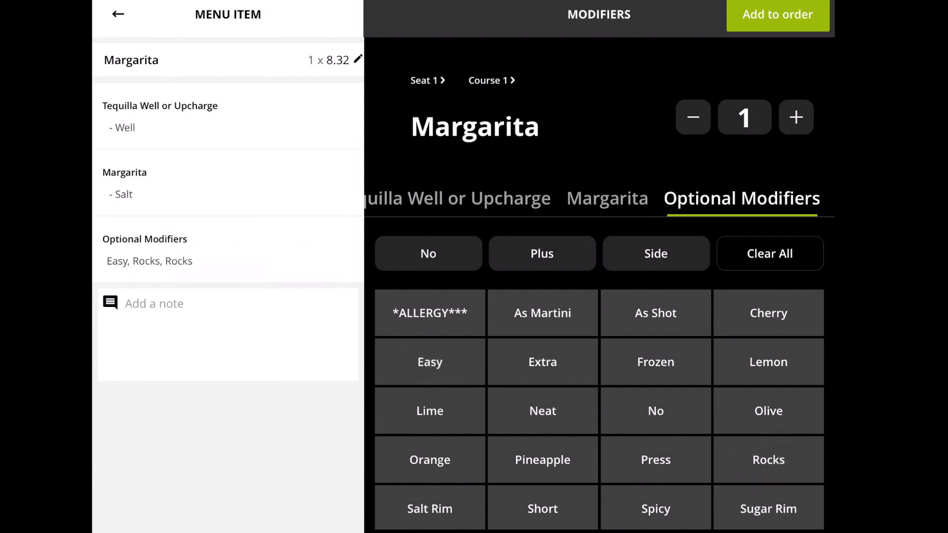
pyautogui.click(153, 302)
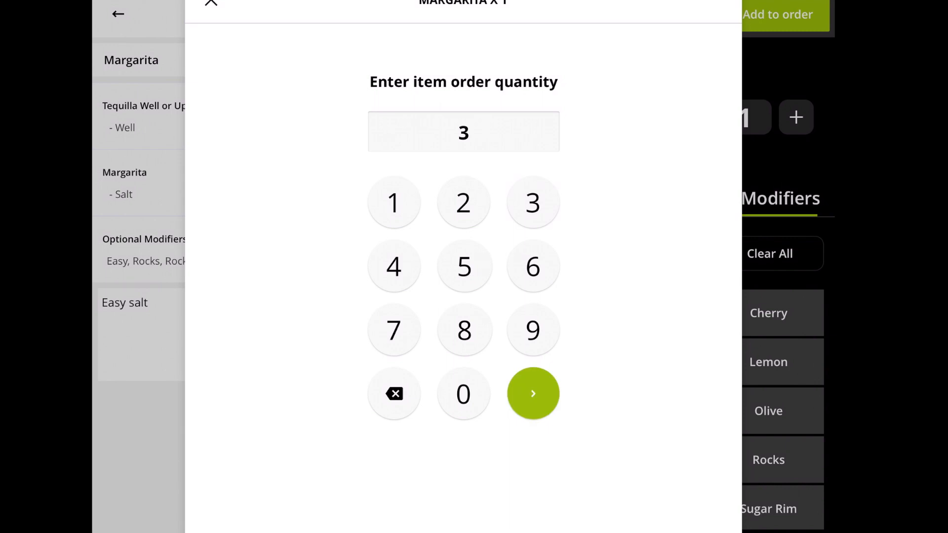
pyautogui.click(532, 393)
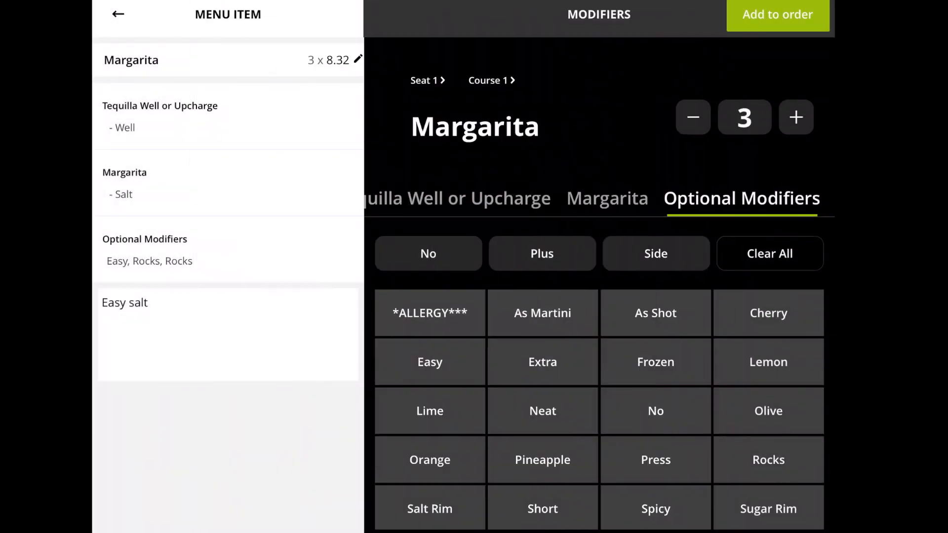
pyautogui.click(692, 118)
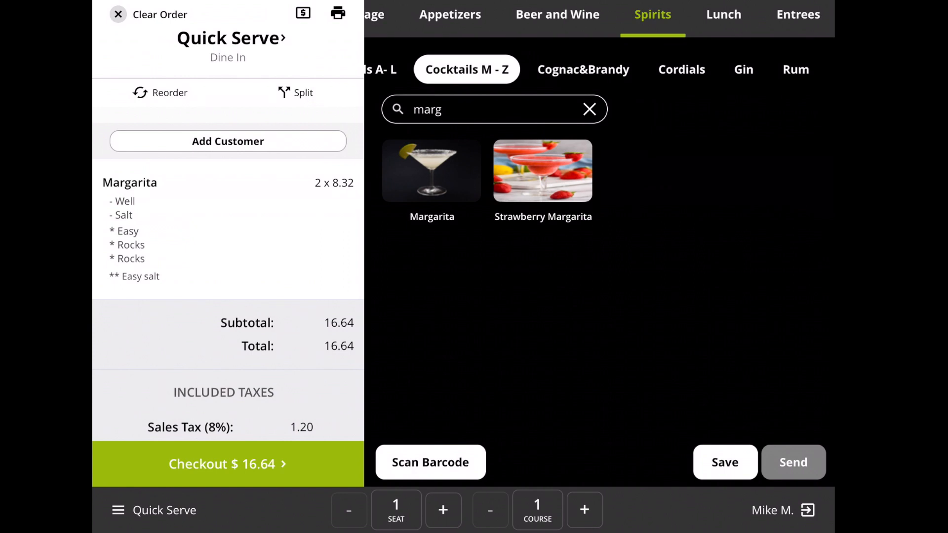
# Step: Add a Mozzarella & Tomato panini and a pickle-lettuce-onion Southwestern Burger, then check out
pyautogui.click(724, 15)
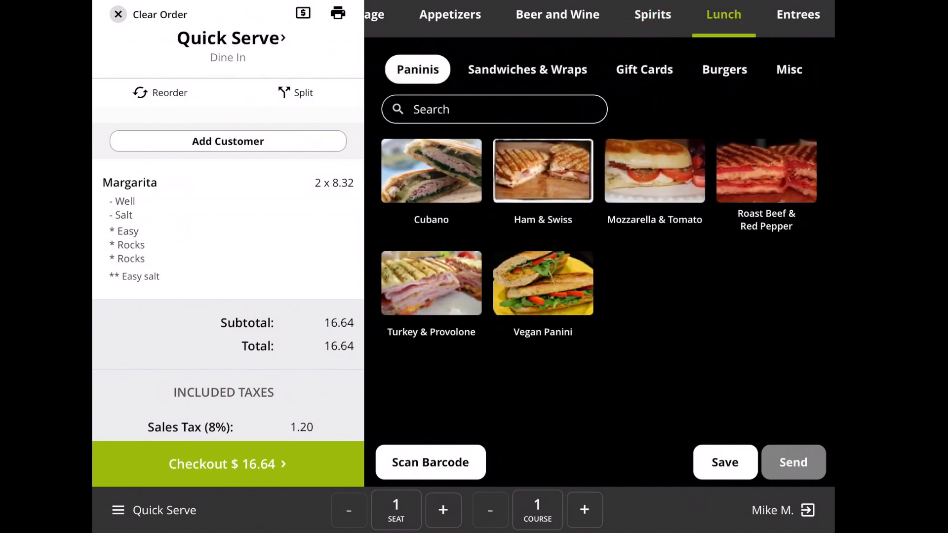
pyautogui.click(654, 170)
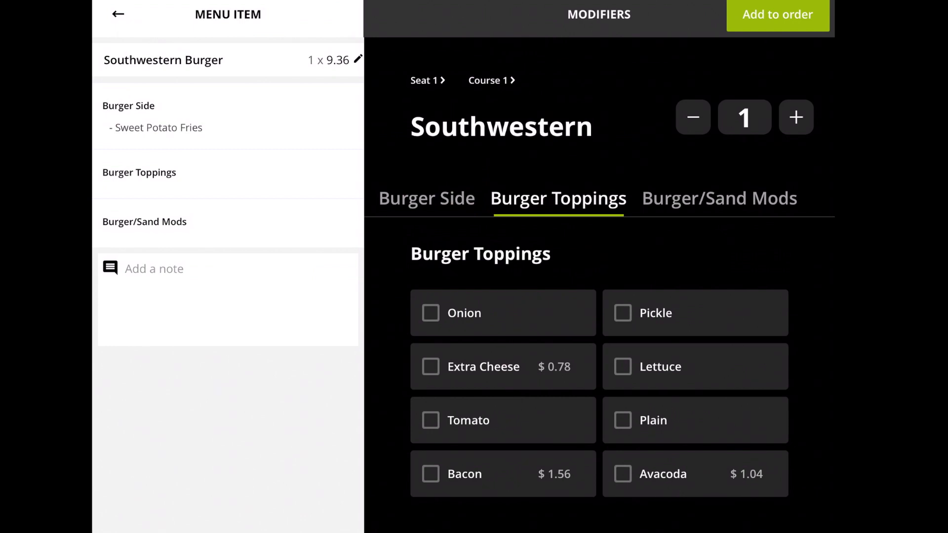
pyautogui.click(719, 198)
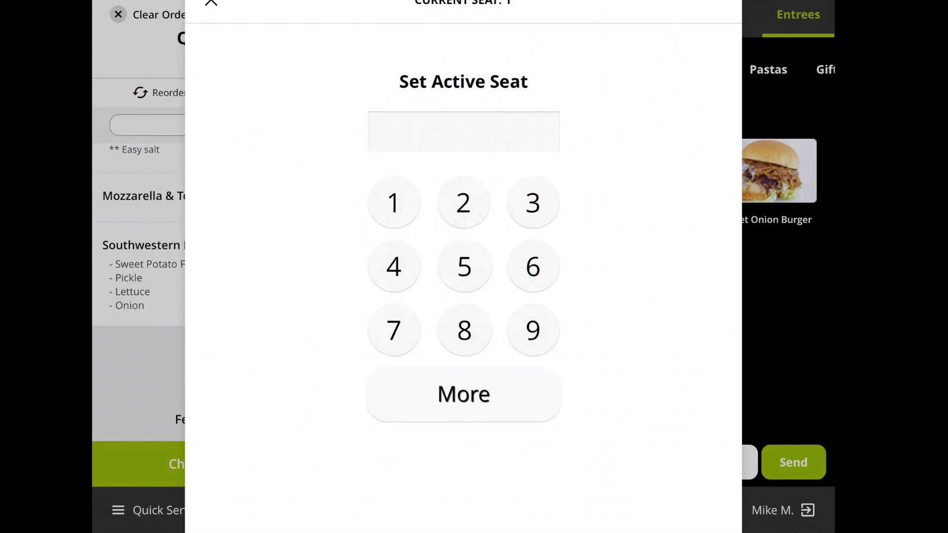
pyautogui.click(210, 3)
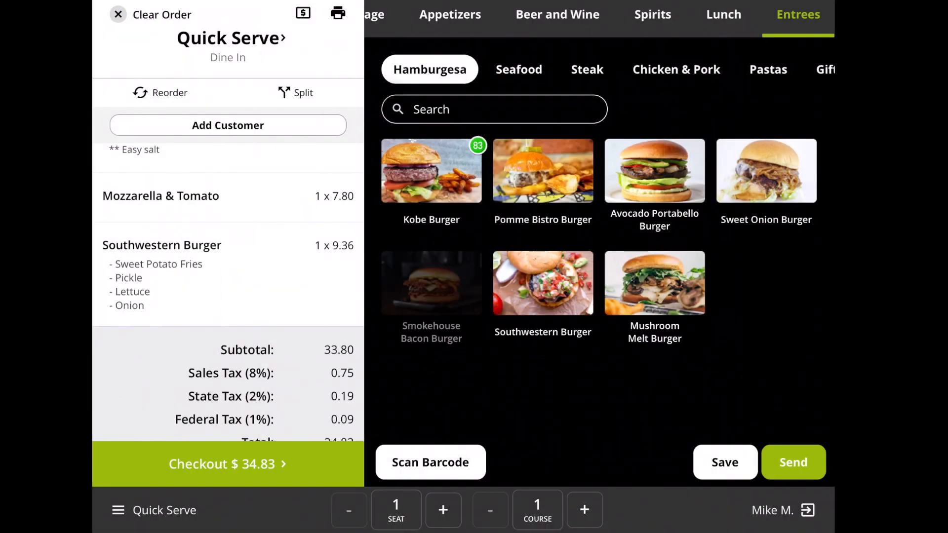
pyautogui.click(227, 463)
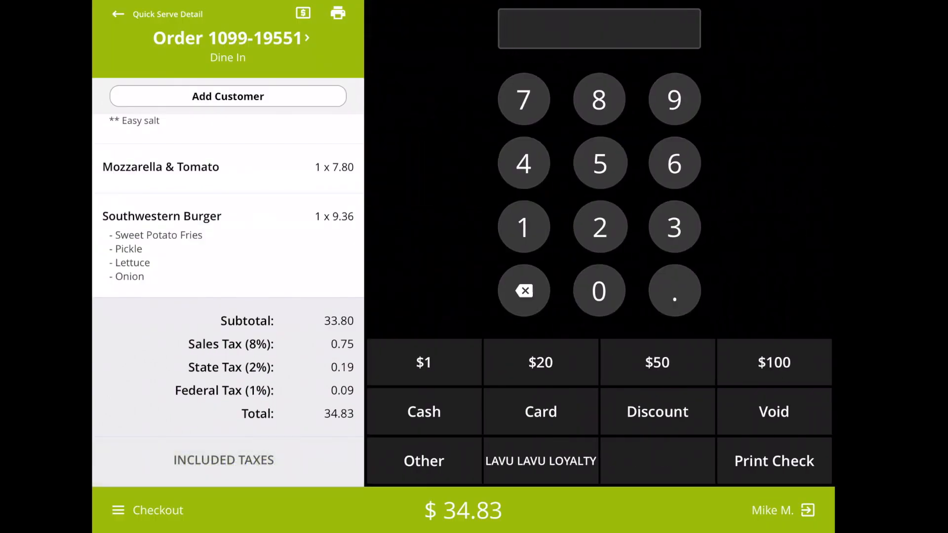
# Step: Dismiss the contactless QR screen and cancel the $34.83 card charge
pyautogui.click(424, 461)
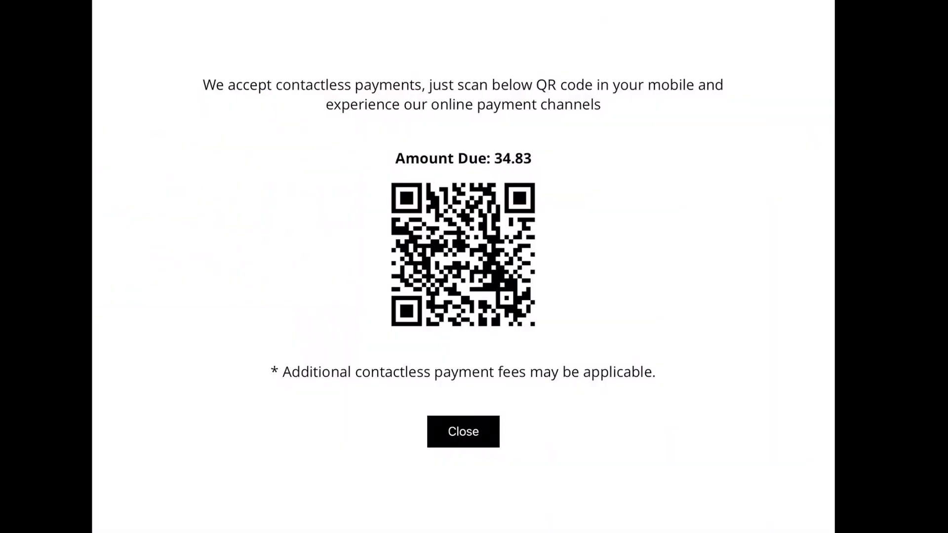
pyautogui.click(462, 431)
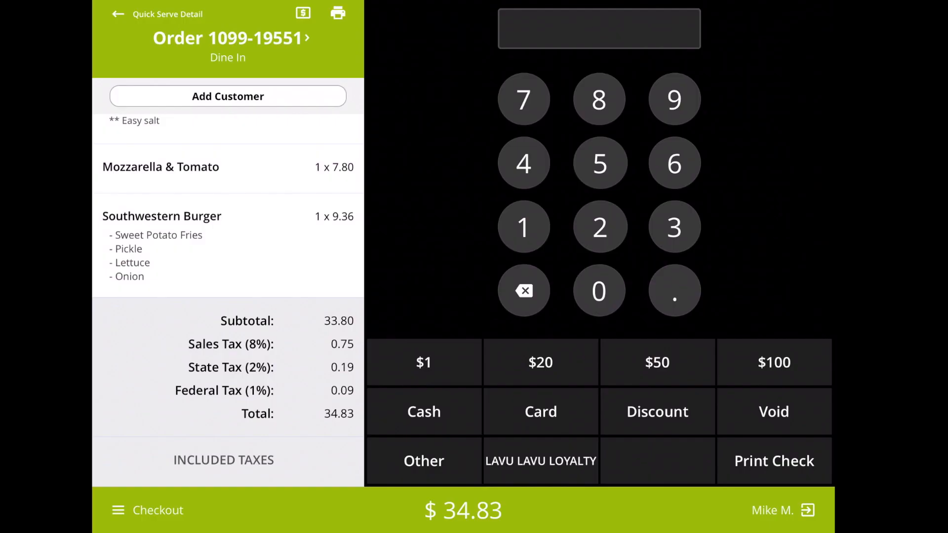
pyautogui.click(540, 412)
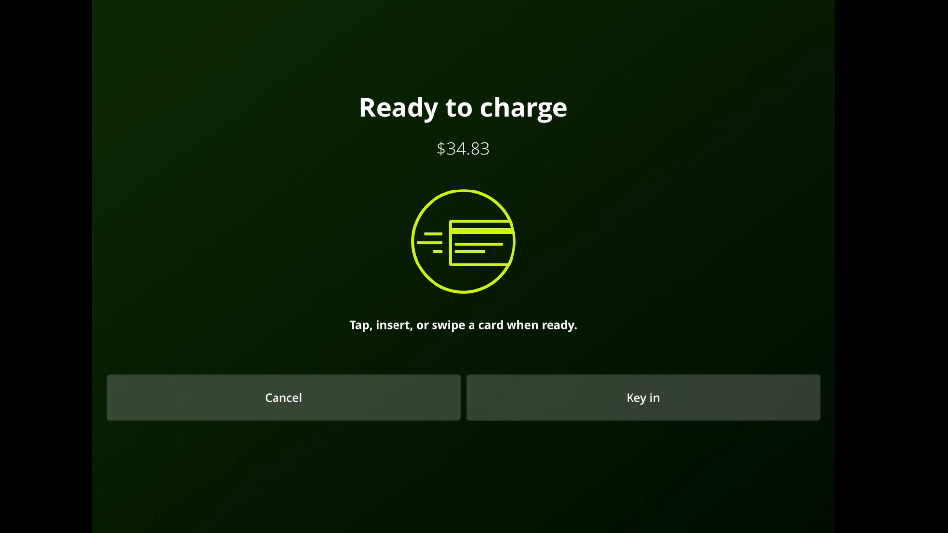
pyautogui.click(282, 398)
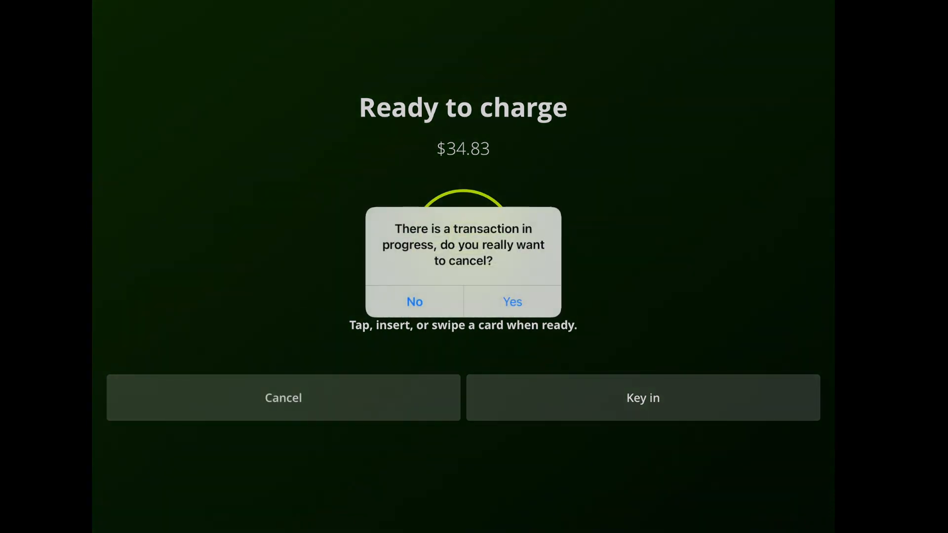
pyautogui.click(414, 302)
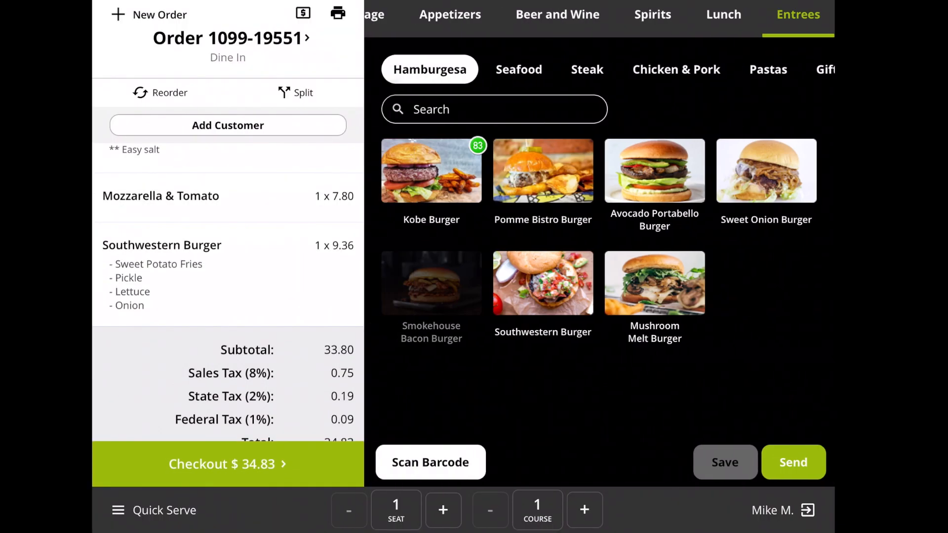
# Step: Try Split Evenly on order 1099-19551, keeping it as one check
pyautogui.click(302, 92)
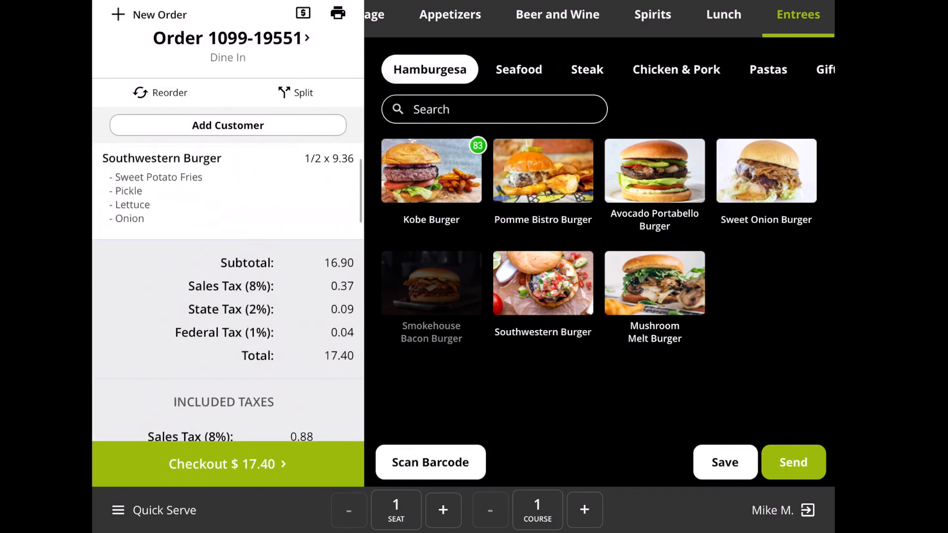
pyautogui.click(303, 93)
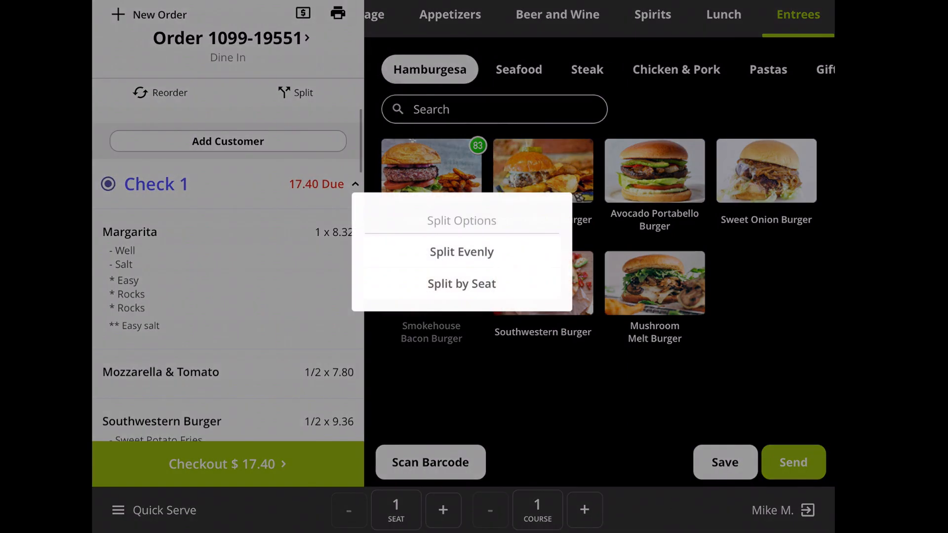
pyautogui.click(461, 251)
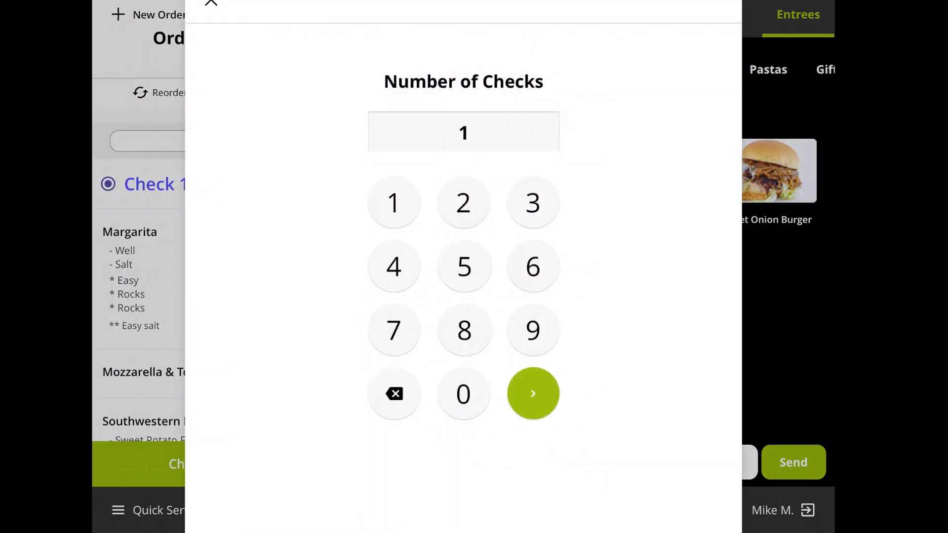
pyautogui.click(532, 393)
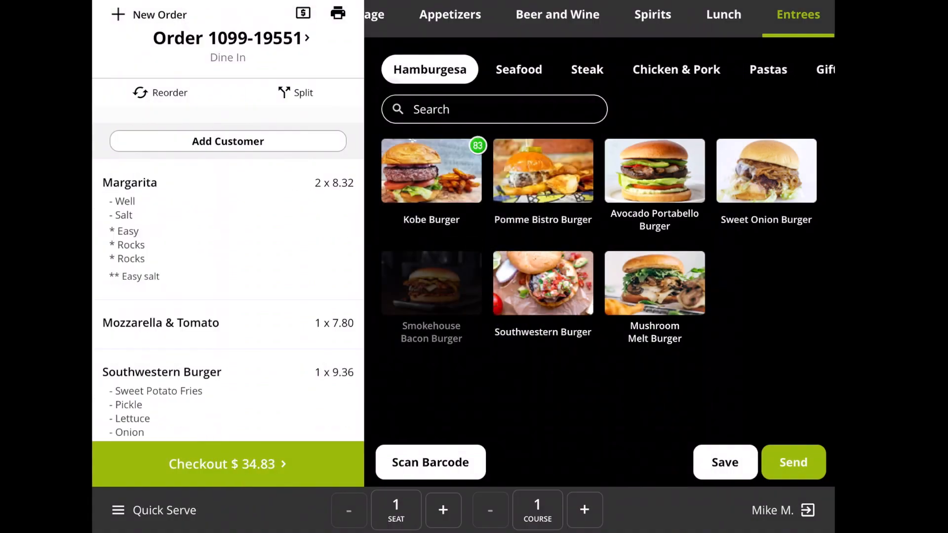
# Step: Move the panini and burger to Check 2, recombine, and pay the $33.49 order
pyautogui.click(105, 322)
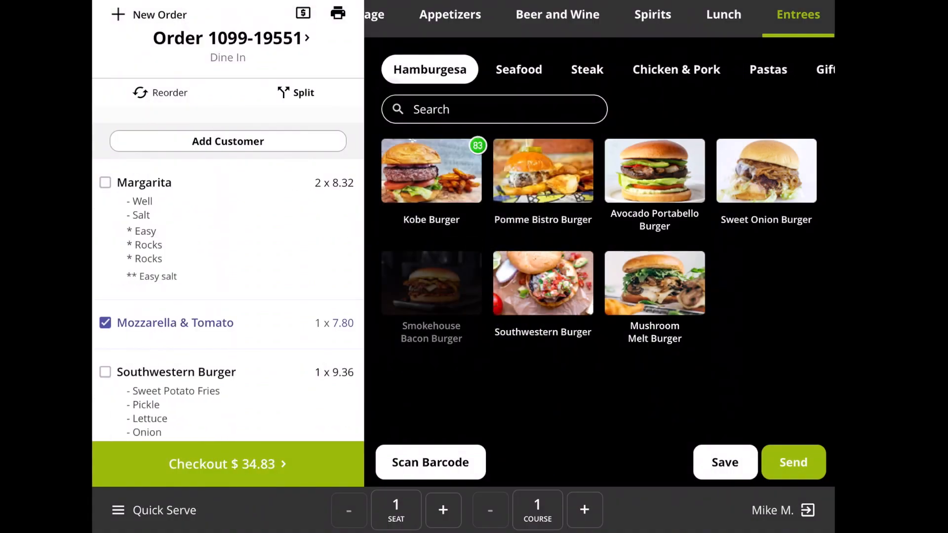
pyautogui.click(105, 372)
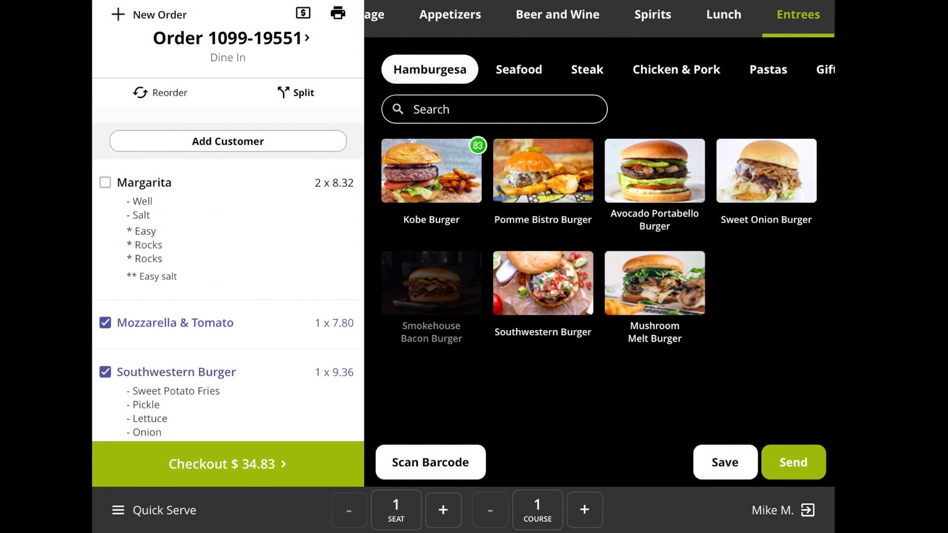
pyautogui.click(304, 92)
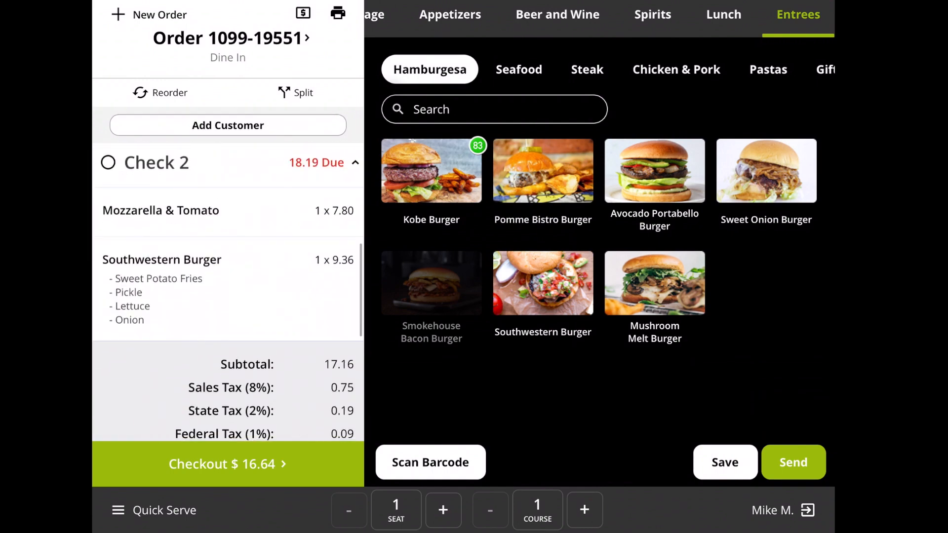
pyautogui.click(155, 186)
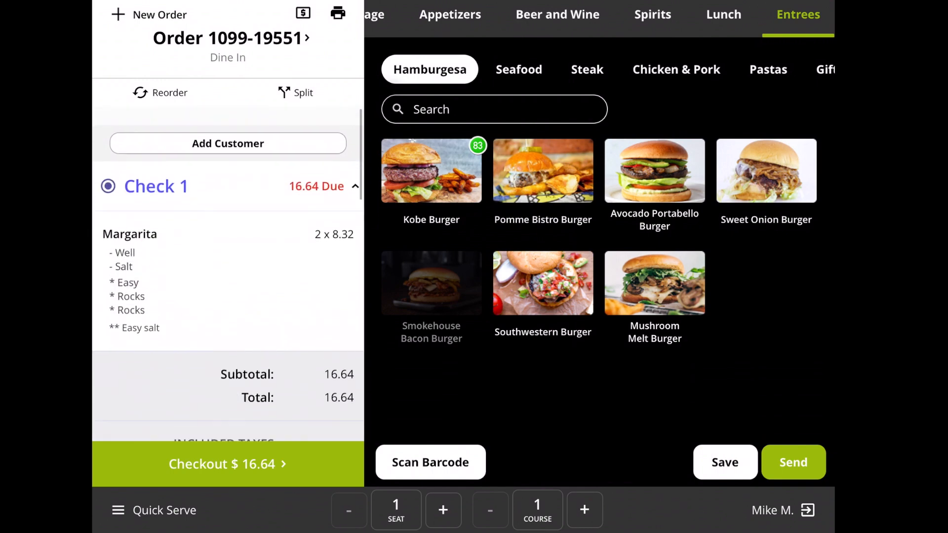
pyautogui.click(302, 92)
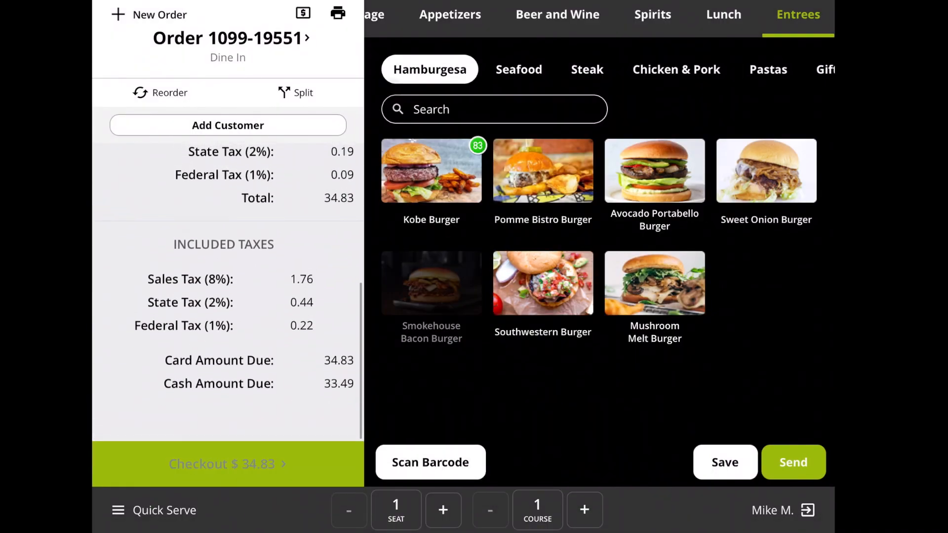
pyautogui.click(227, 464)
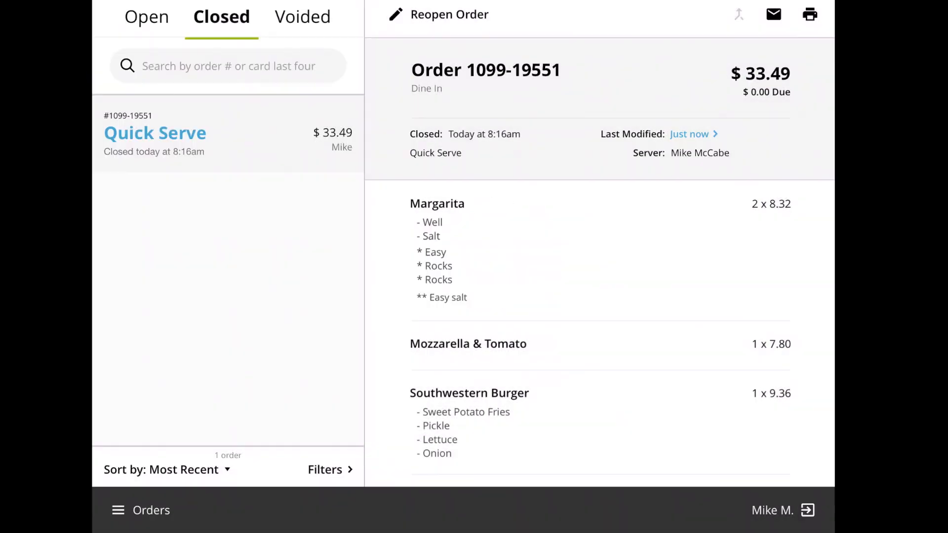
# Step: Pass through Management Tools and exit to an empty $0.00 Quick Serve order
pyautogui.click(141, 510)
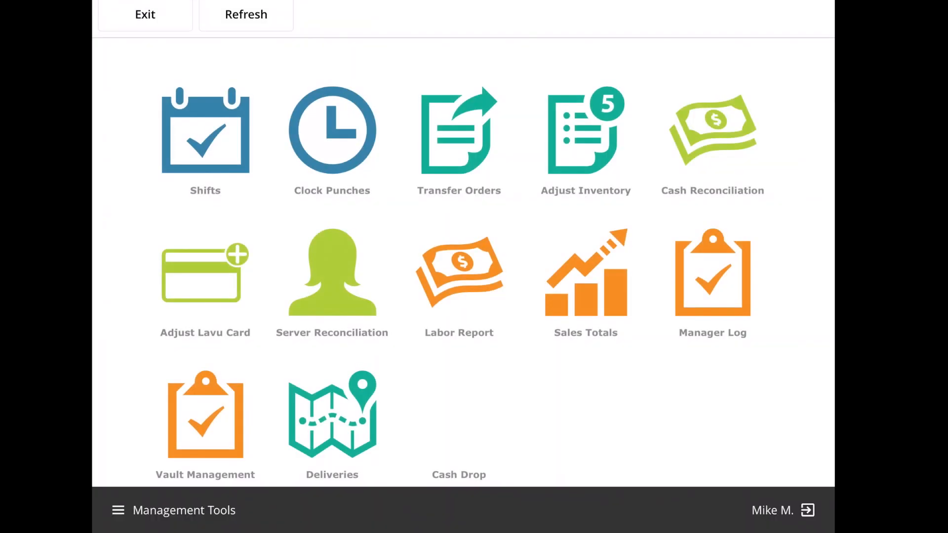
pyautogui.click(585, 271)
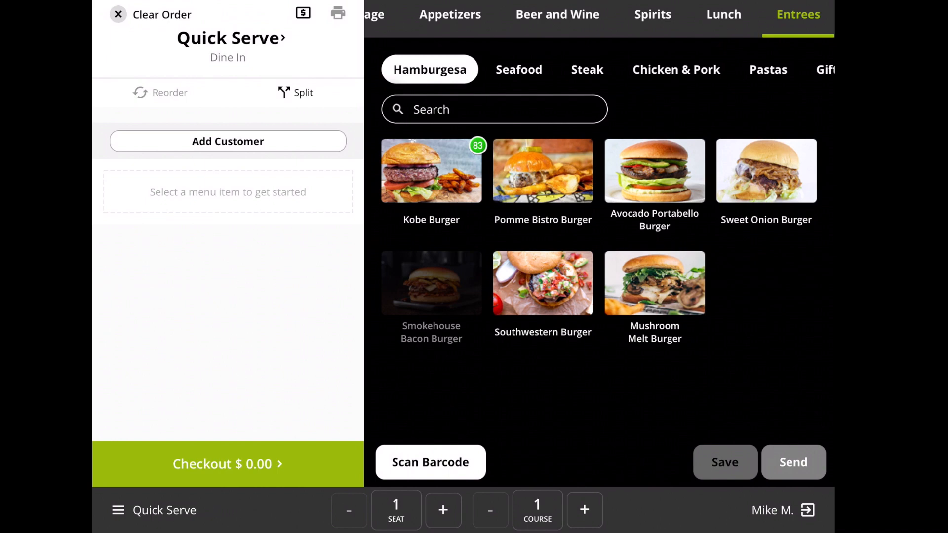
# Step: Make the order a Carry Out tab named 'mike' and close the order settings
pyautogui.click(231, 38)
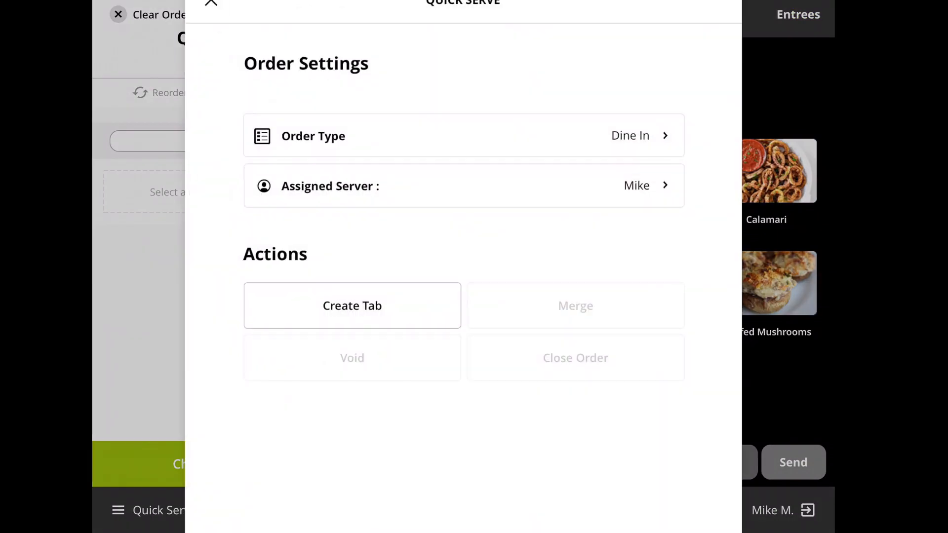
pyautogui.click(463, 136)
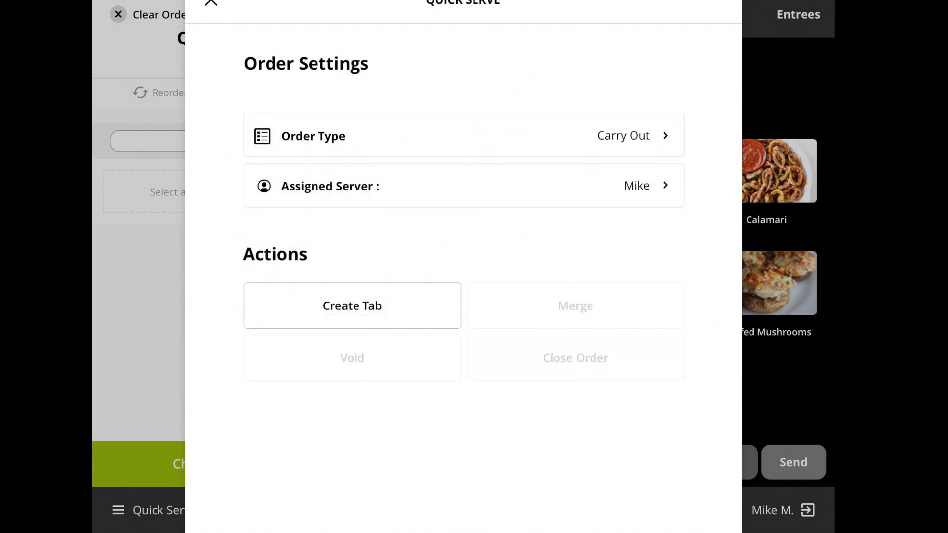
pyautogui.click(352, 305)
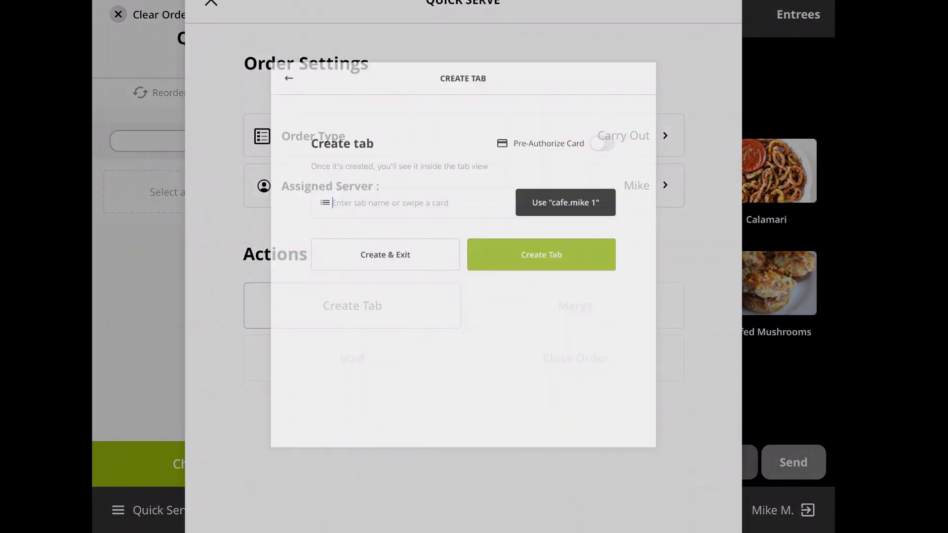
pyautogui.click(390, 203)
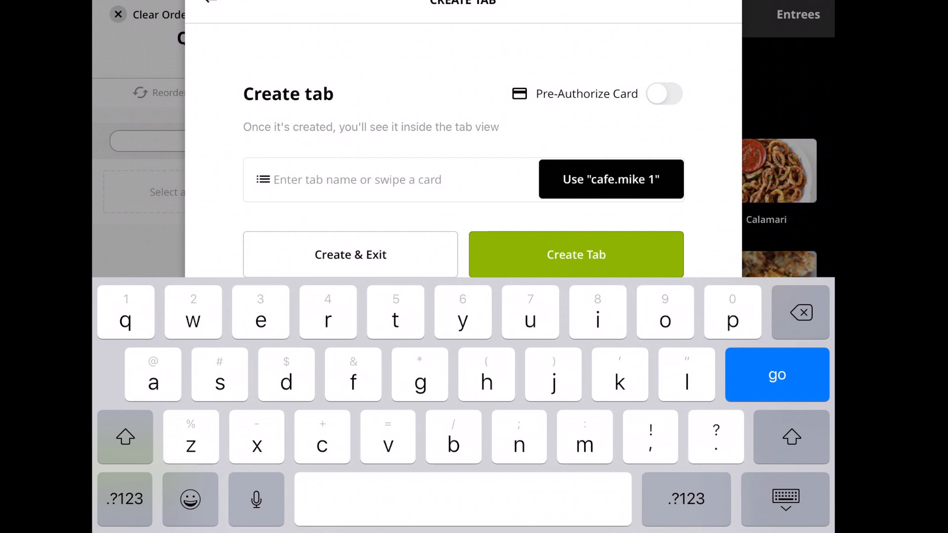
pyautogui.write('mik')
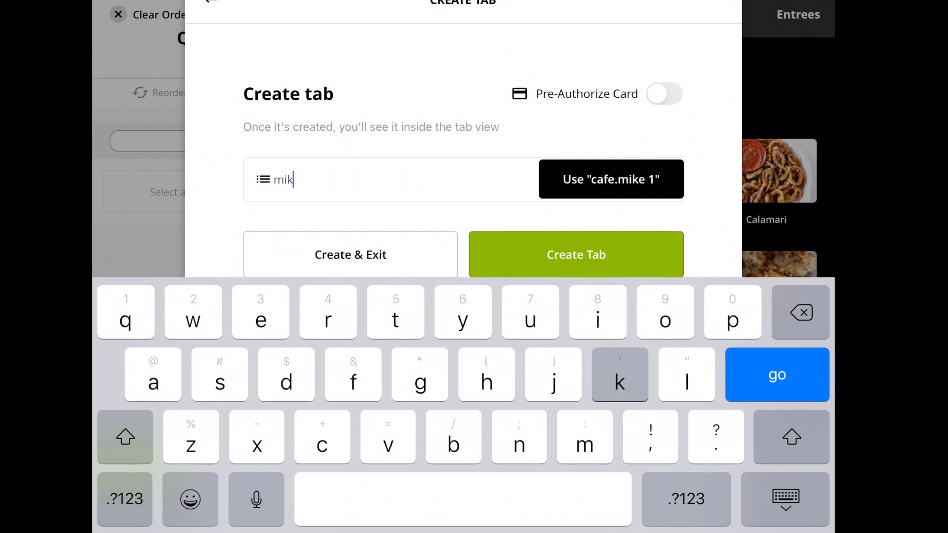
pyautogui.click(575, 255)
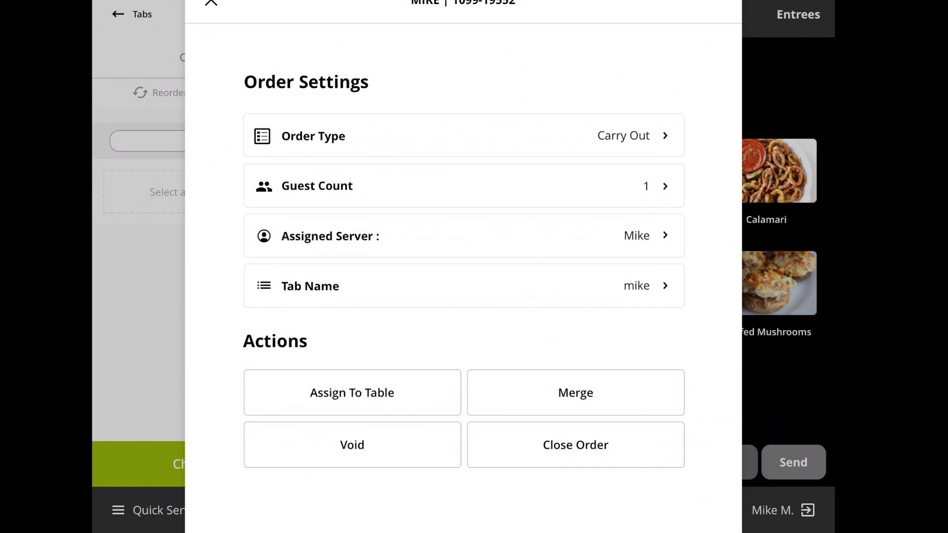
pyautogui.click(210, 3)
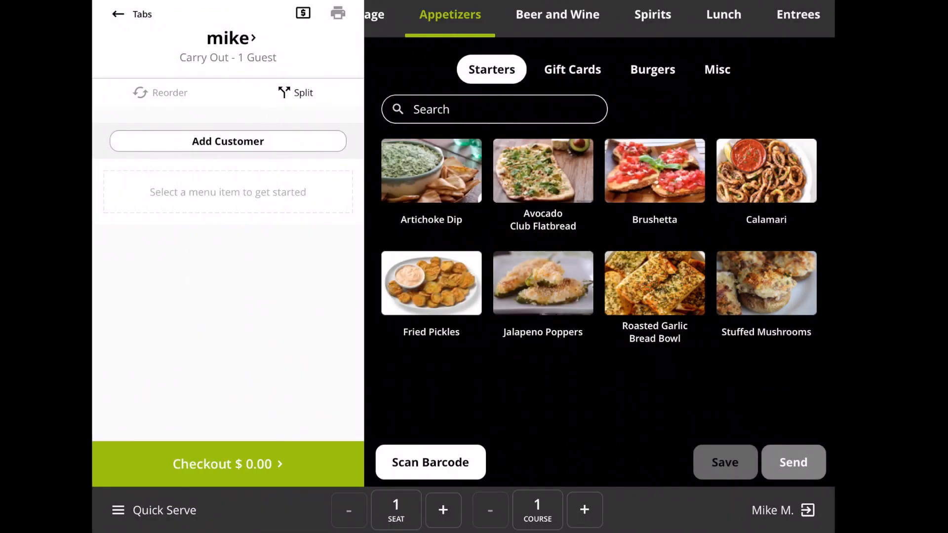
pyautogui.click(228, 141)
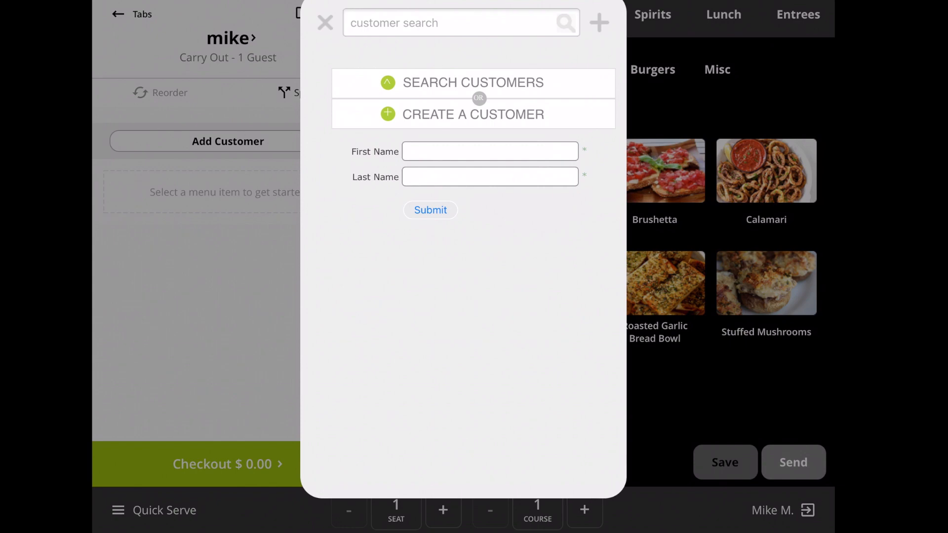
pyautogui.click(459, 23)
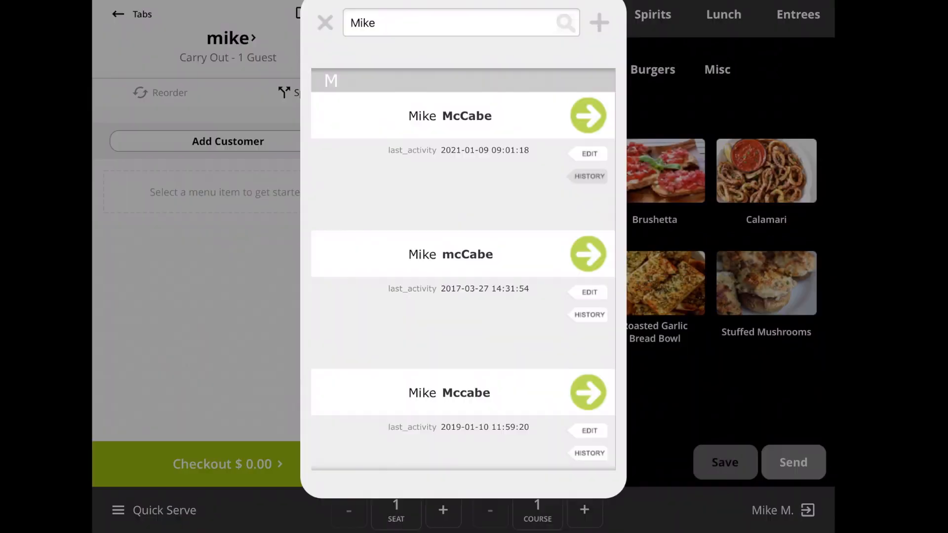
pyautogui.click(587, 176)
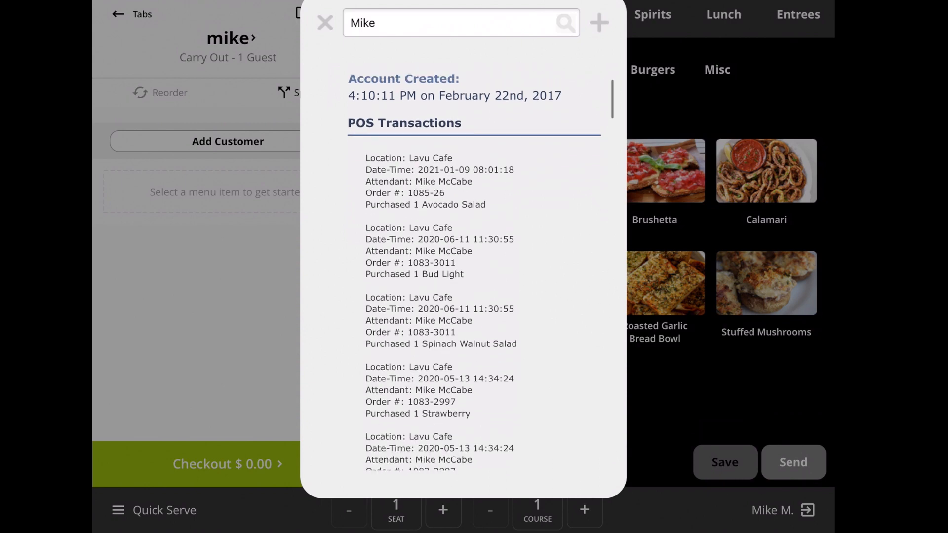
pyautogui.scroll(-3)
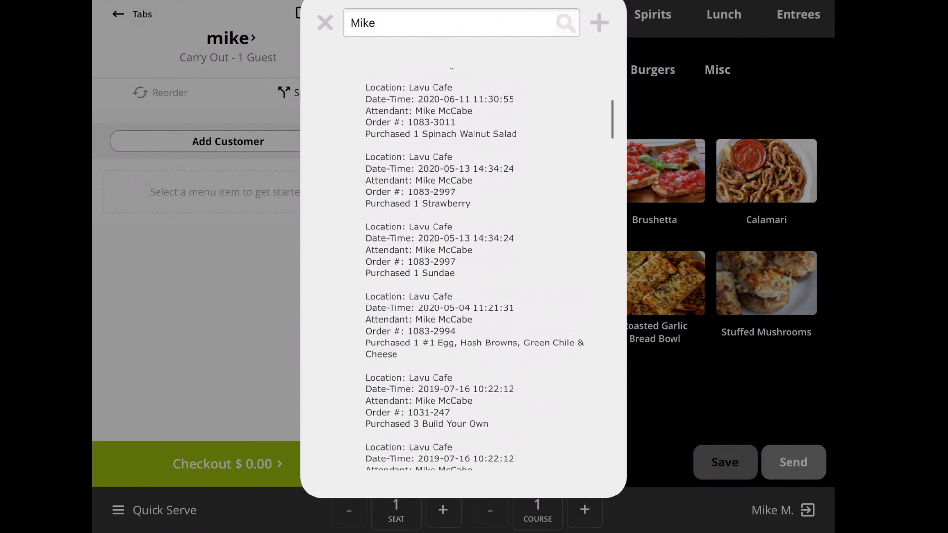
pyautogui.click(439, 22)
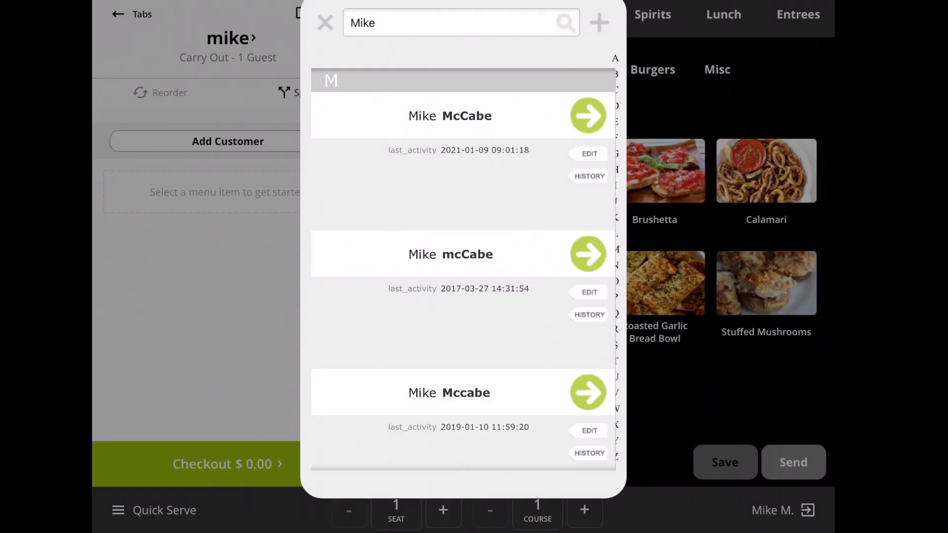
pyautogui.click(588, 116)
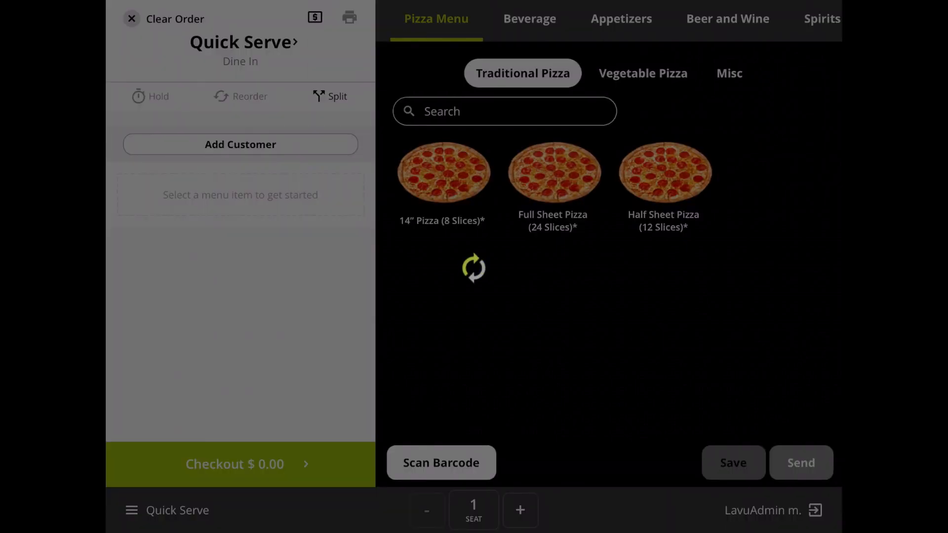
# Step: Add green and hot peppers to one half, sausage to the other, and black olives whole
pyautogui.click(442, 172)
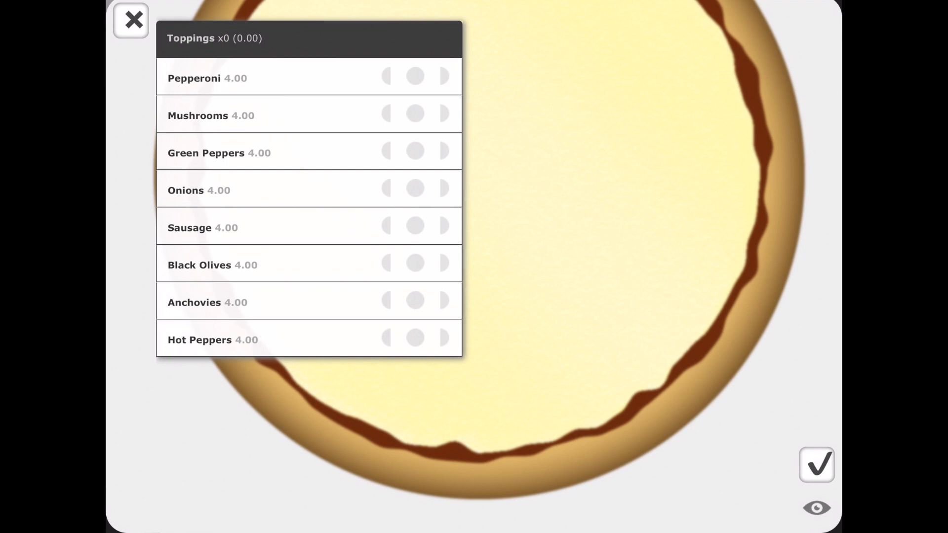
pyautogui.click(386, 151)
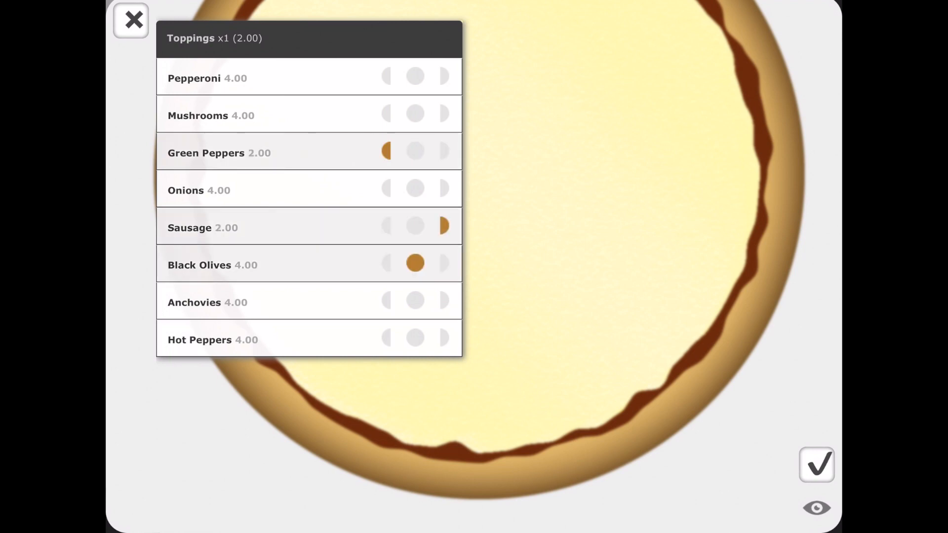
pyautogui.click(385, 337)
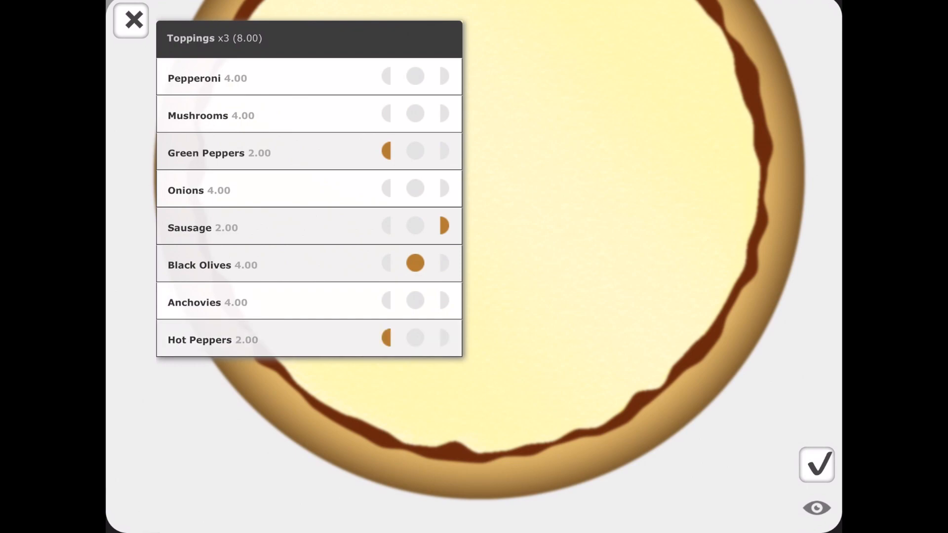
pyautogui.click(817, 466)
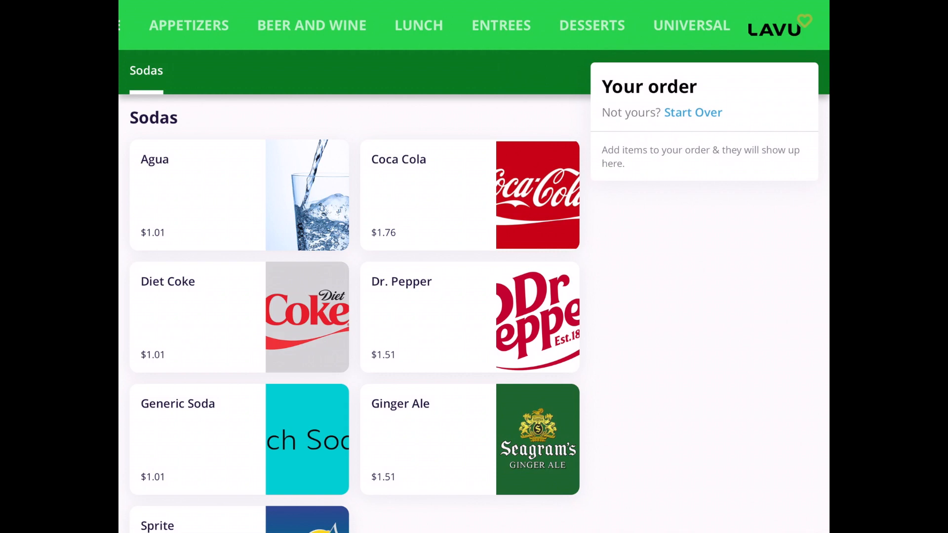
# Step: Browse Appetizers, Lunch and Entrees, then open the Steak section's Ribeye options
pyautogui.click(188, 25)
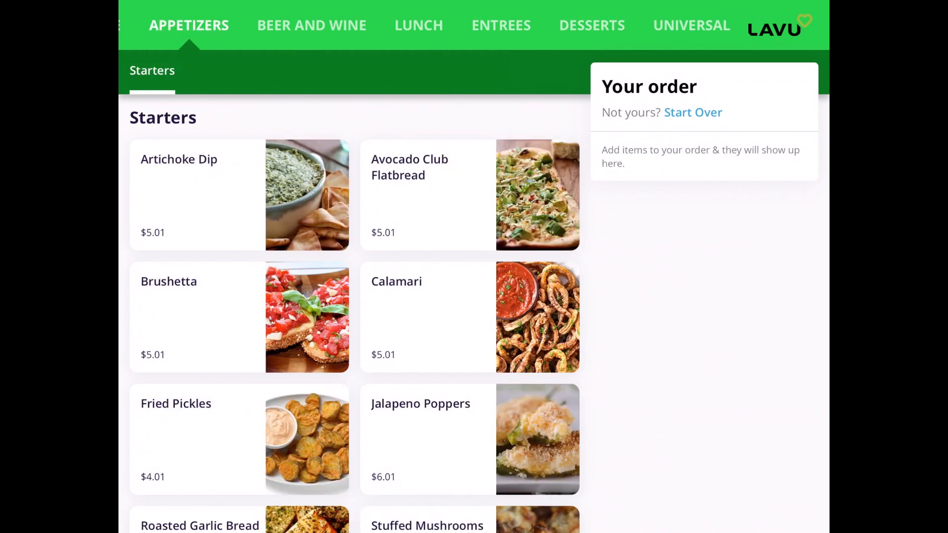
pyautogui.click(418, 25)
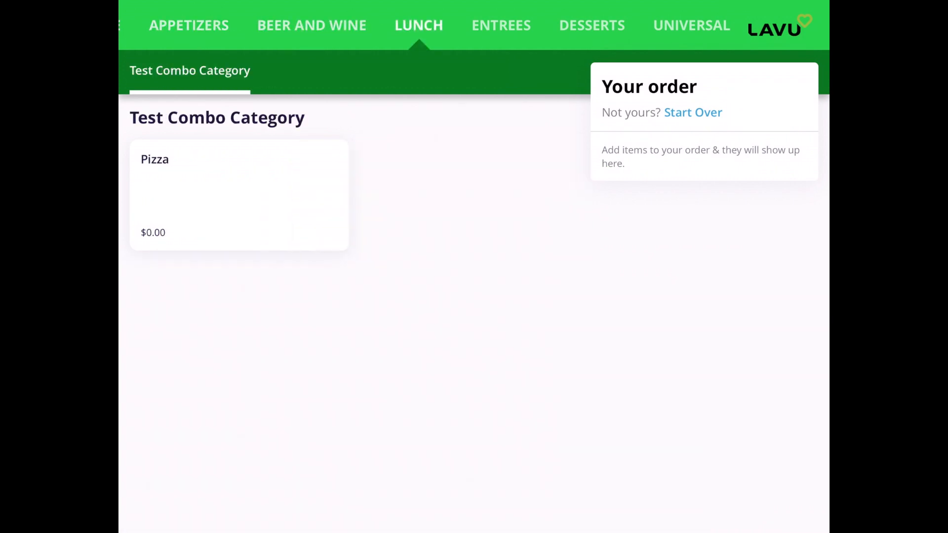
pyautogui.click(500, 25)
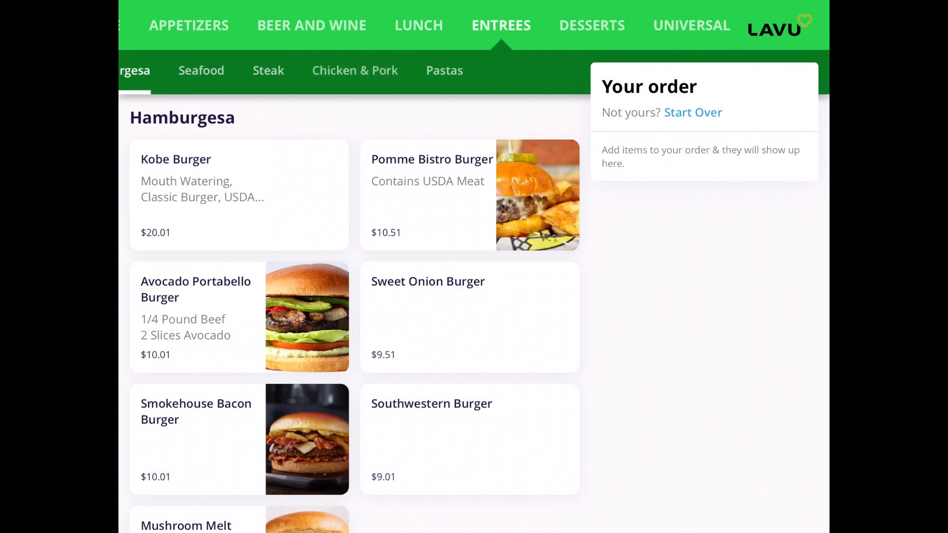
pyautogui.click(320, 71)
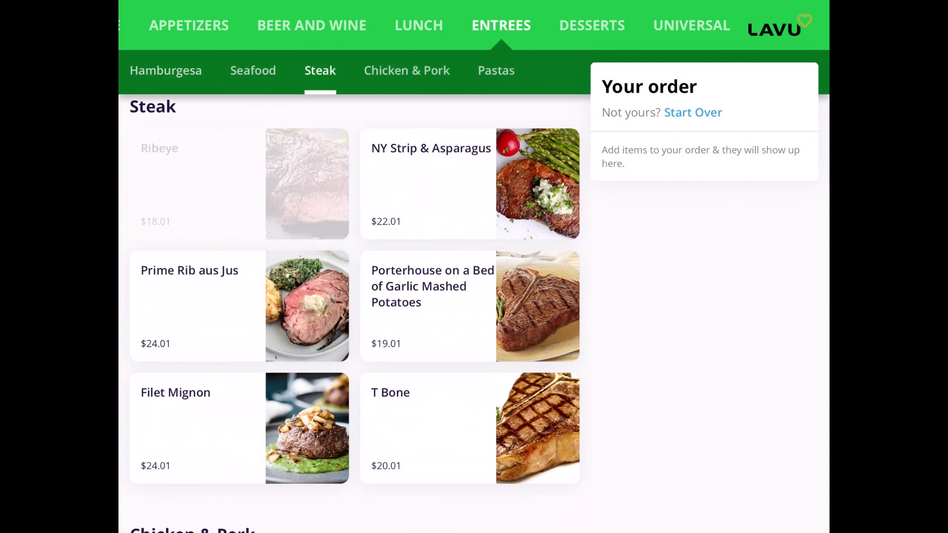
pyautogui.click(181, 184)
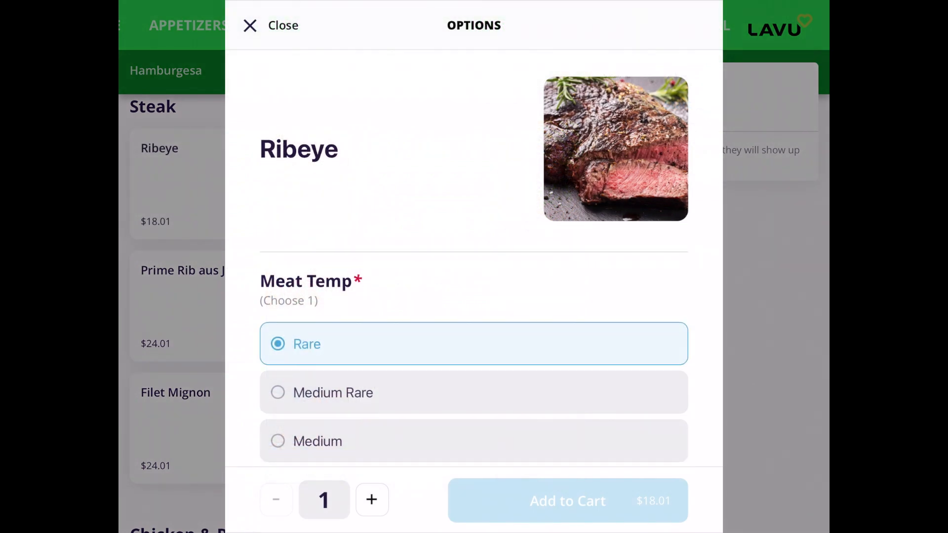
pyautogui.scroll(-3)
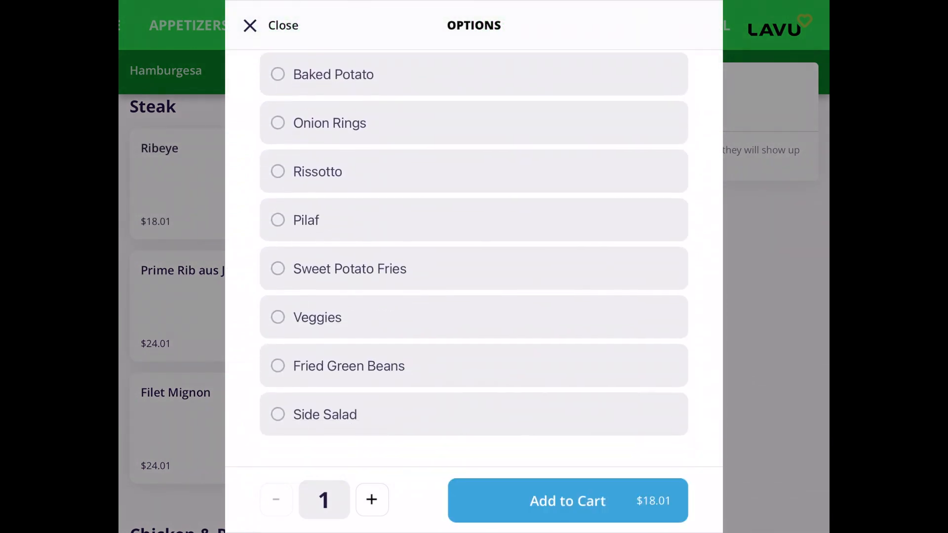
pyautogui.scroll(-3)
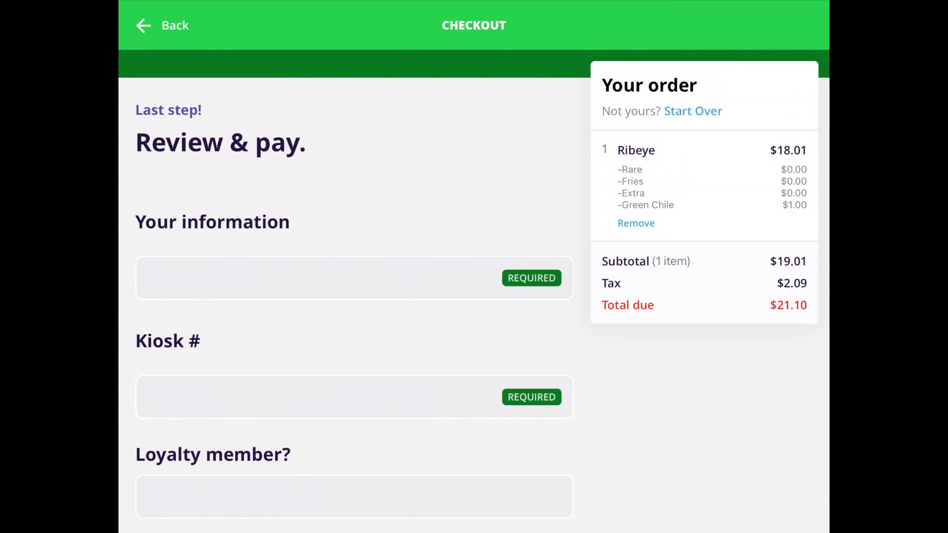
# Step: Enter name 'Mike' and kiosk number 1, then choose to pay by card
pyautogui.write('Mik')
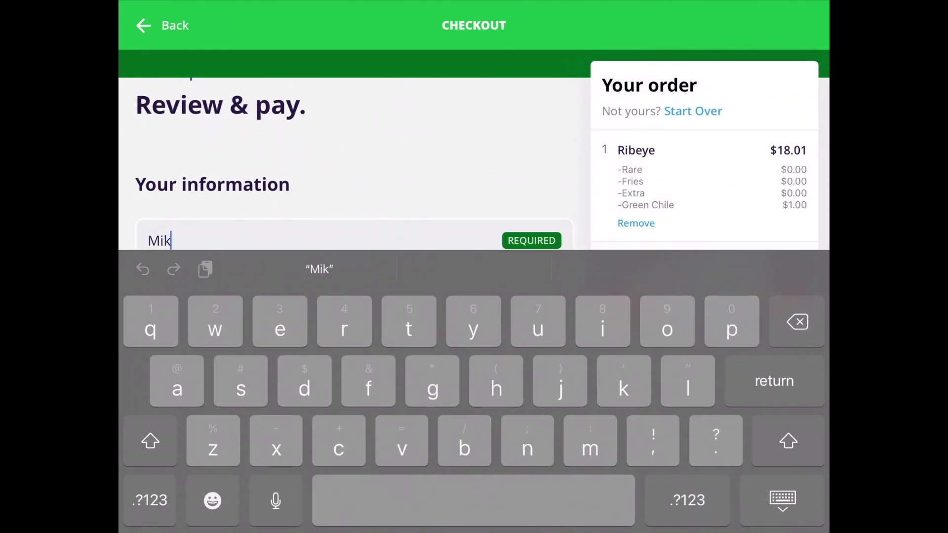
pyautogui.write('e')
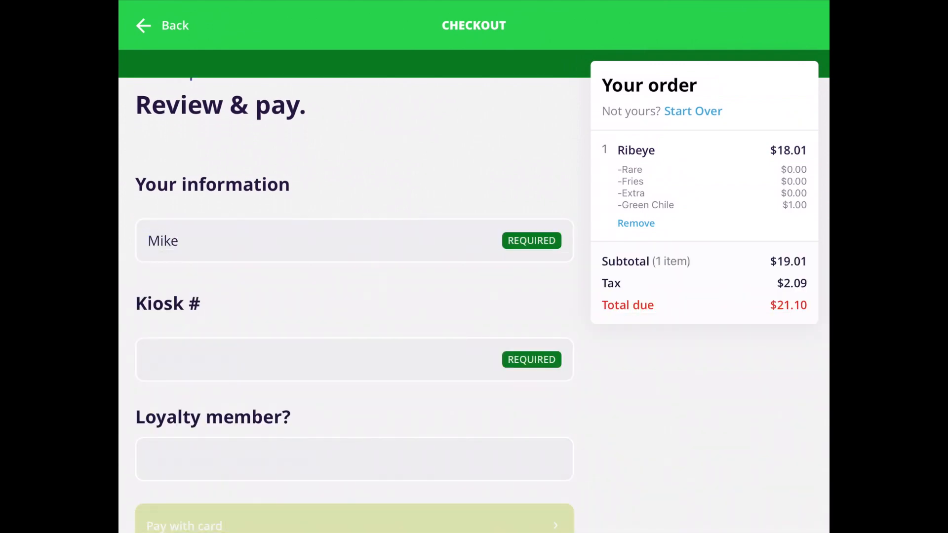
pyautogui.click(353, 359)
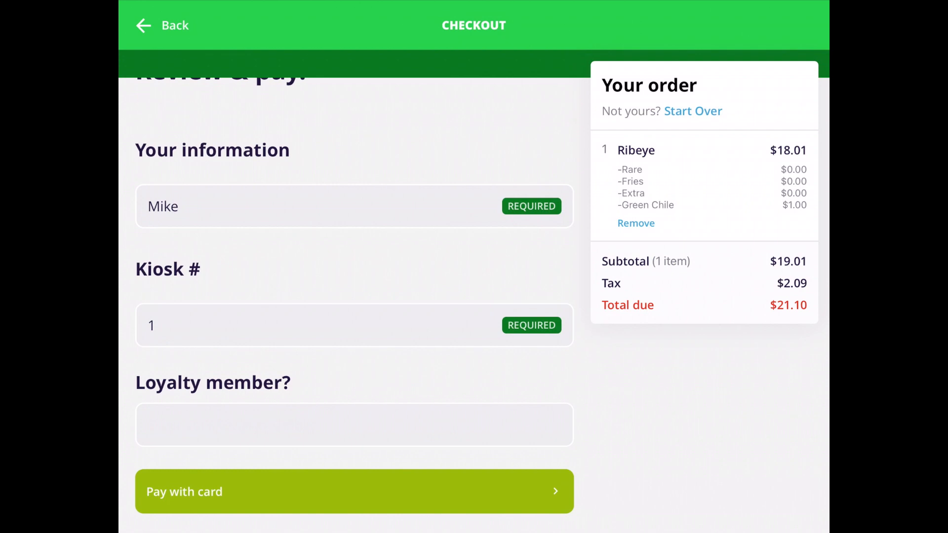
pyautogui.click(354, 490)
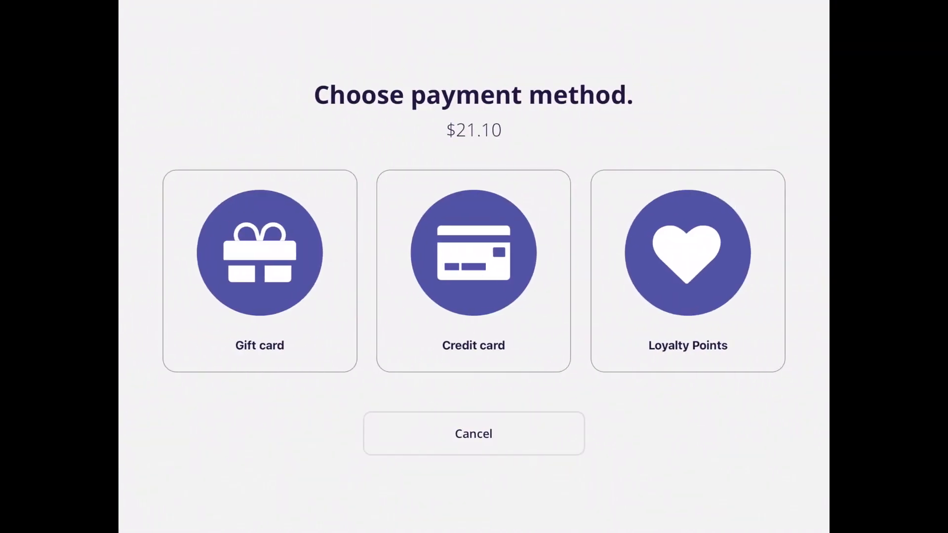
pyautogui.click(474, 253)
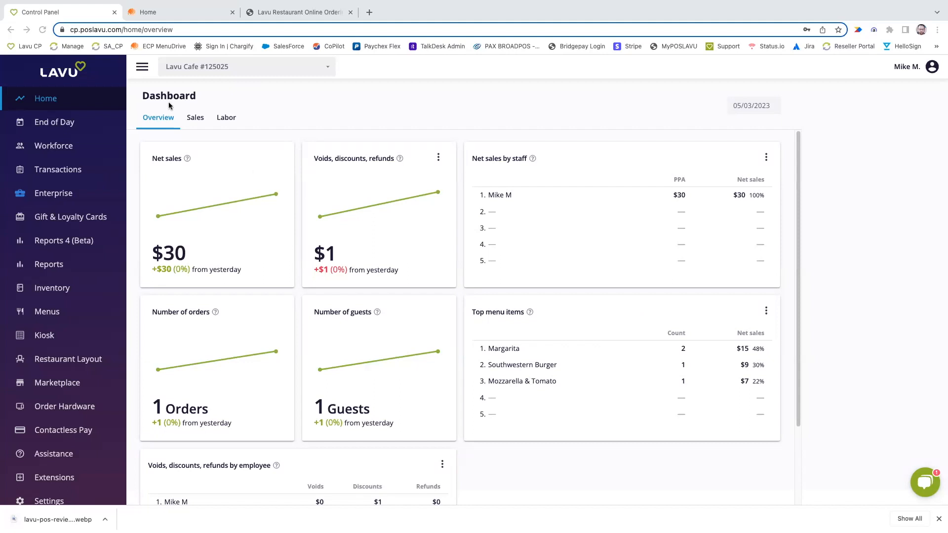
pyautogui.moveTo(47, 373)
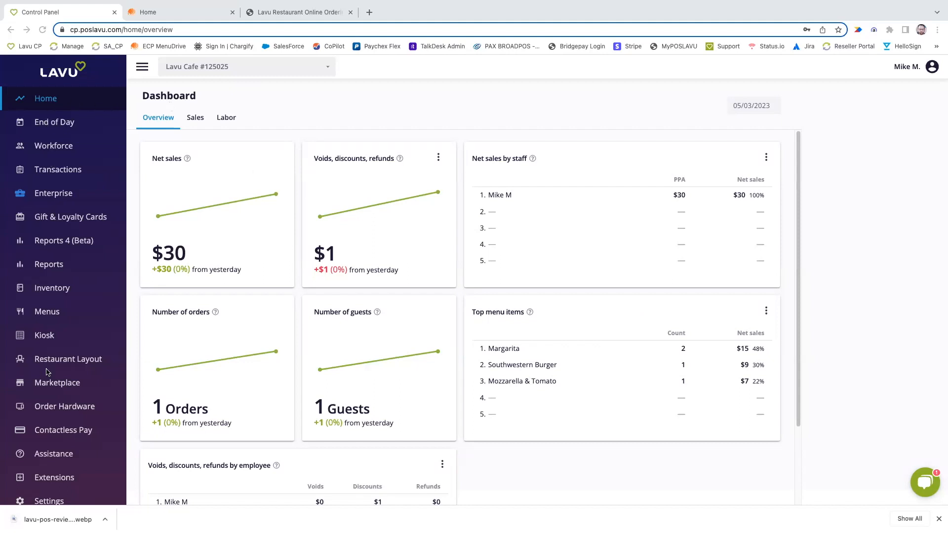
pyautogui.moveTo(127, 480)
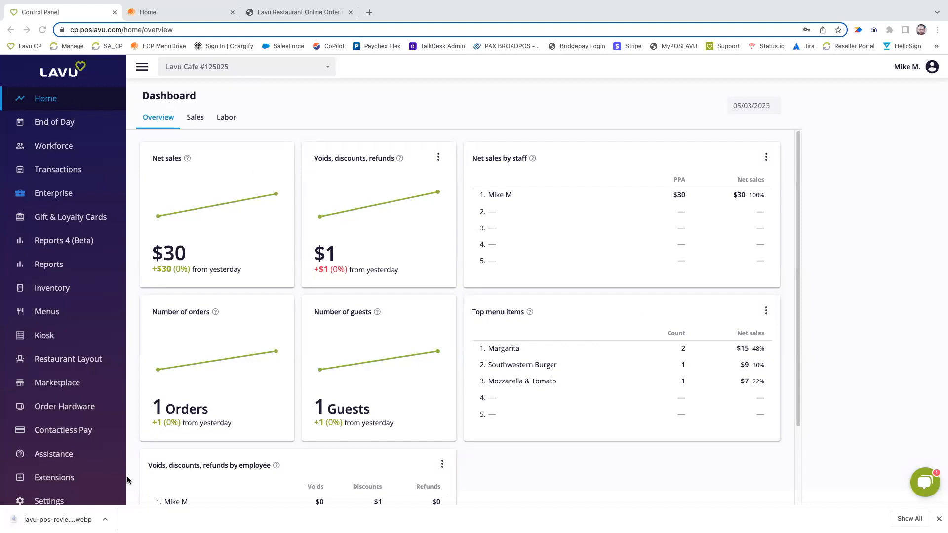
pyautogui.moveTo(272, 127)
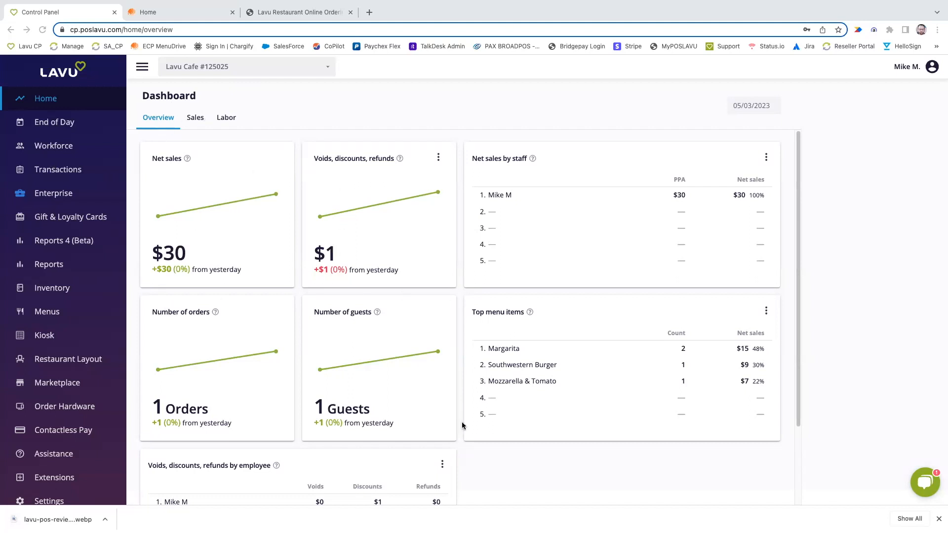
pyautogui.moveTo(364, 464)
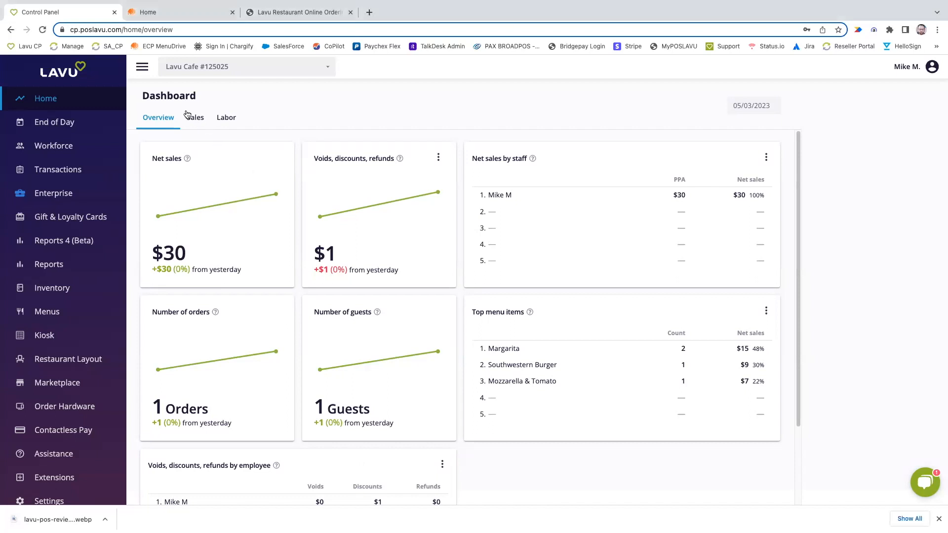
# Step: Show the dashboard Sales tab with Lavu Cafe #125025 kept as the location
pyautogui.click(194, 117)
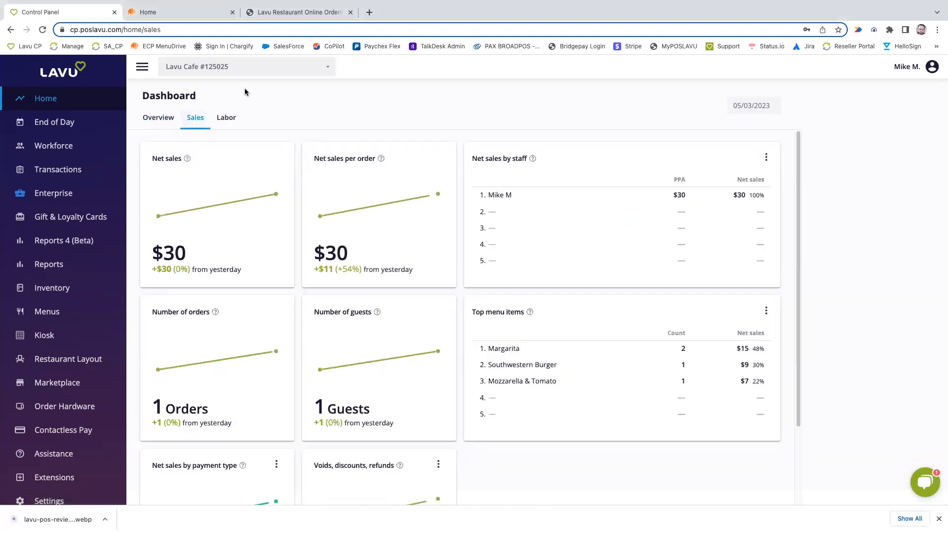
pyautogui.click(245, 66)
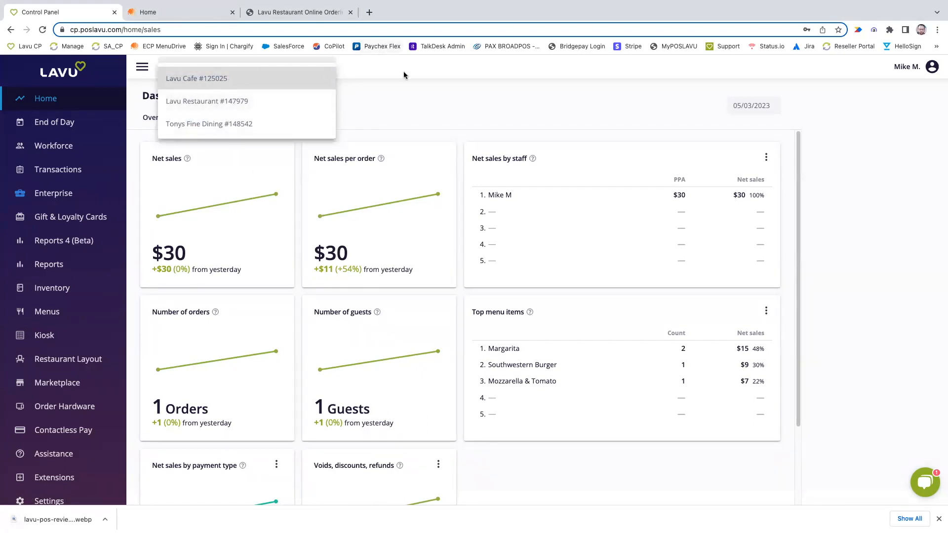
pyautogui.click(196, 78)
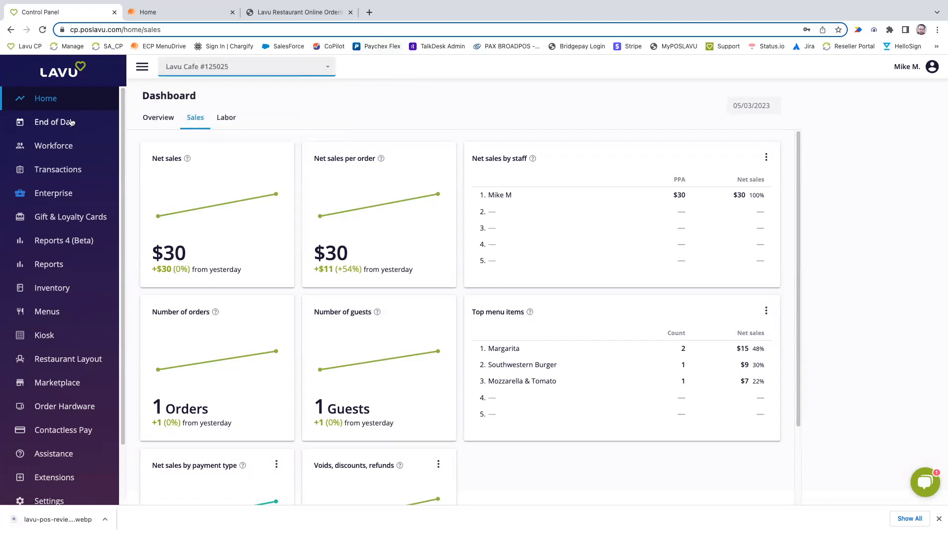
# Step: Open the End of Day report for 05/03/2023
pyautogui.click(54, 122)
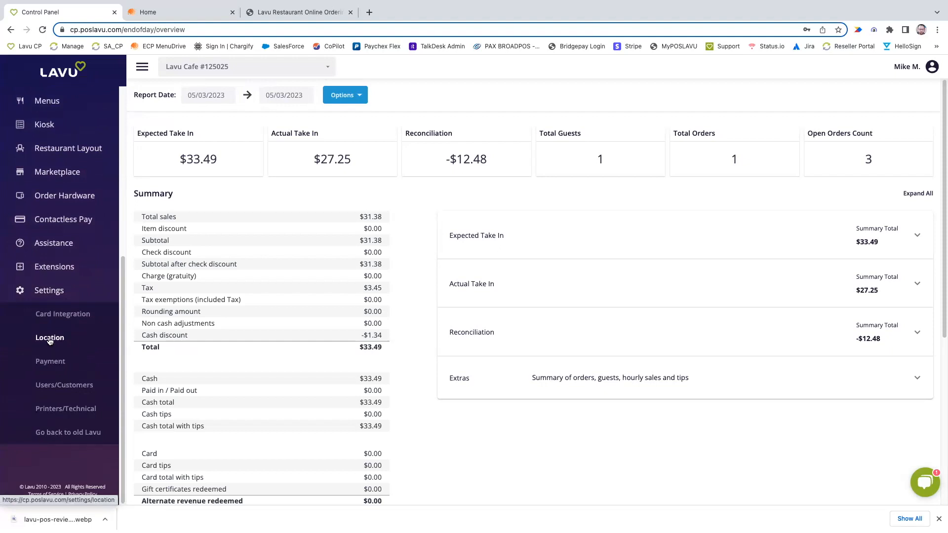
pyautogui.click(50, 337)
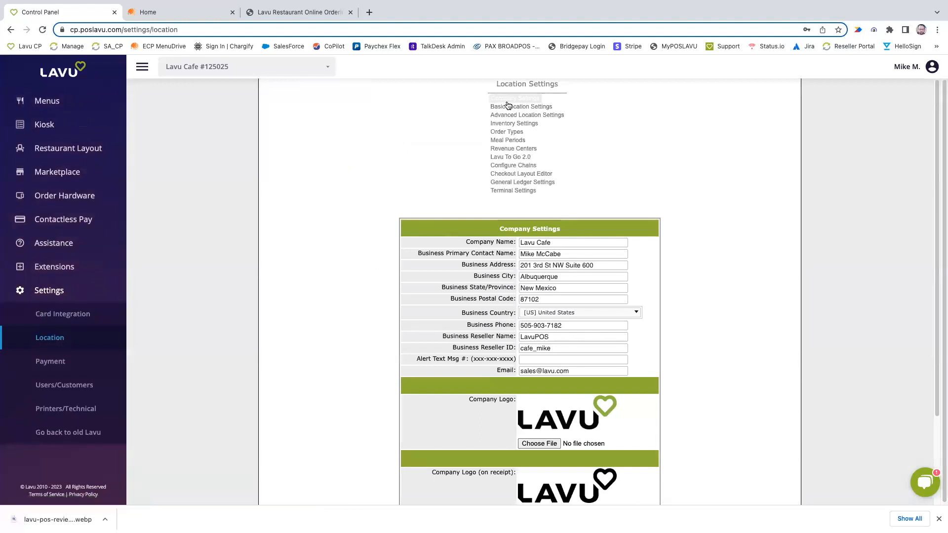
pyautogui.click(514, 123)
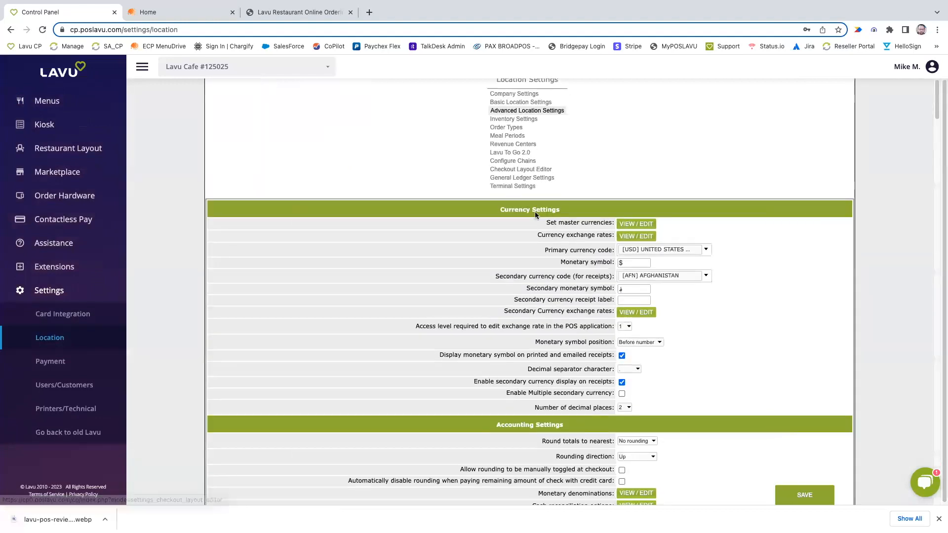
pyautogui.scroll(-3)
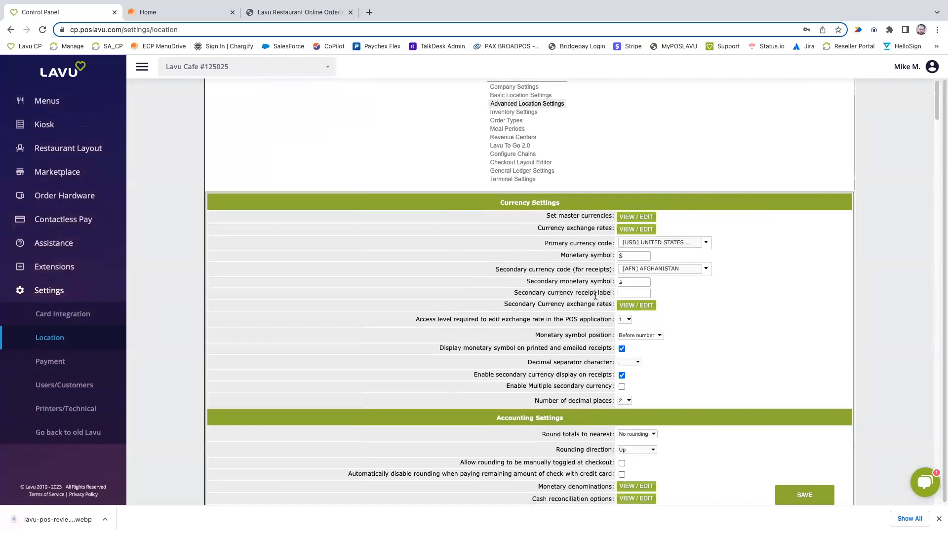
pyautogui.scroll(-3)
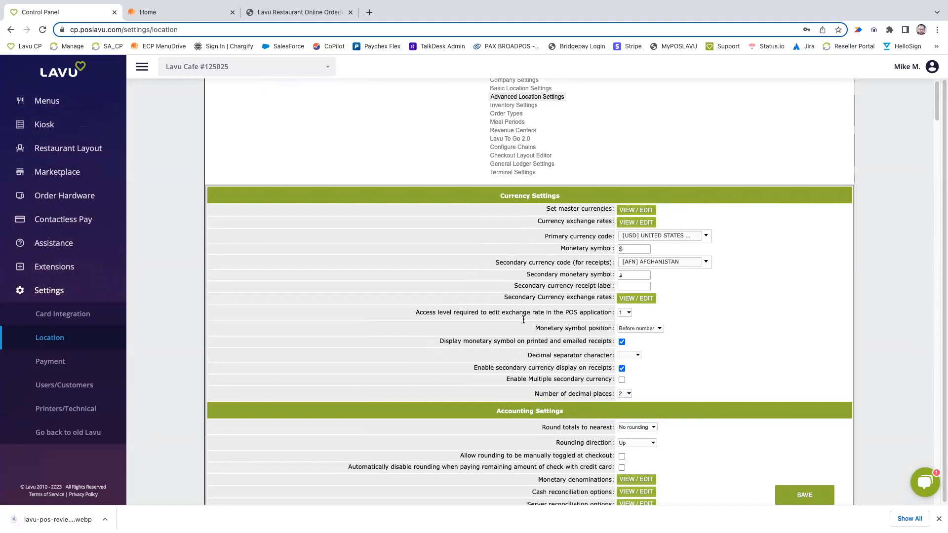
pyautogui.scroll(-3)
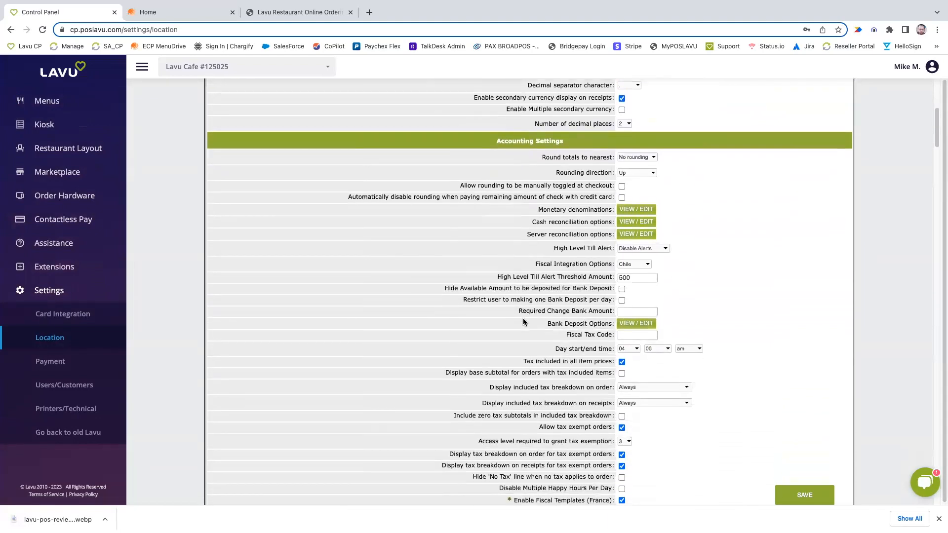
pyautogui.scroll(-3)
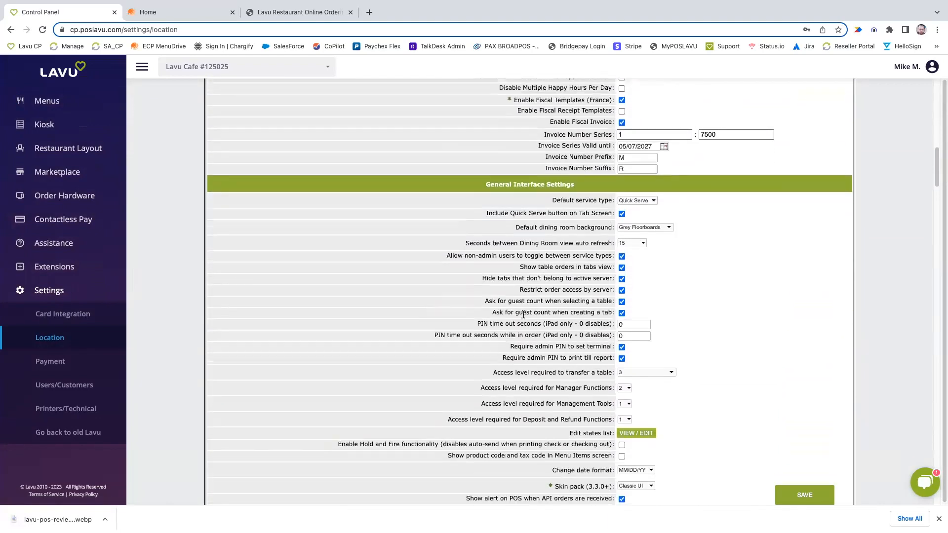
pyautogui.scroll(-3)
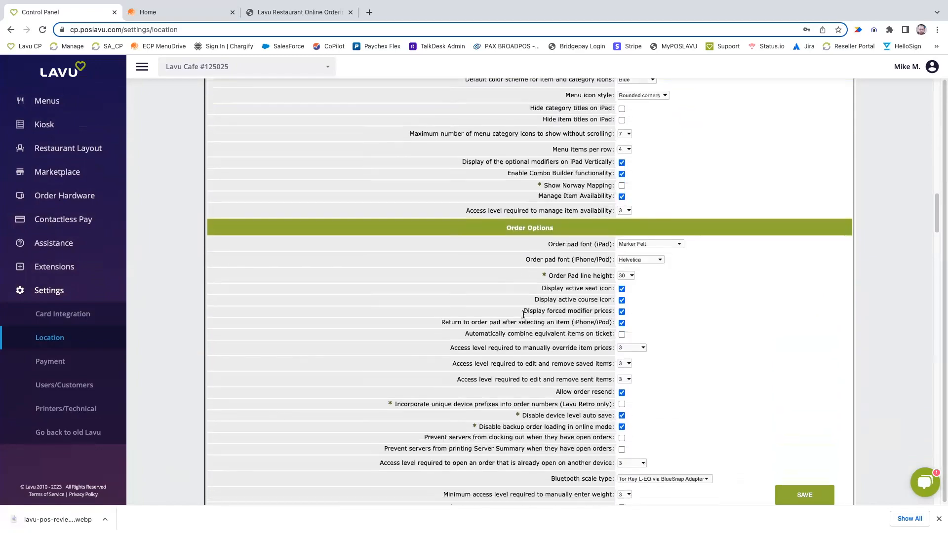
pyautogui.scroll(-3)
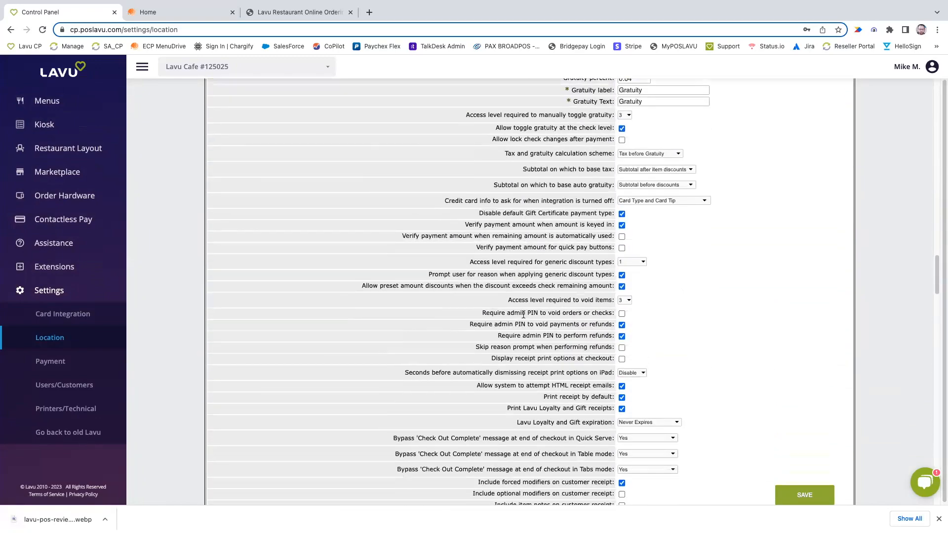
pyautogui.scroll(-3)
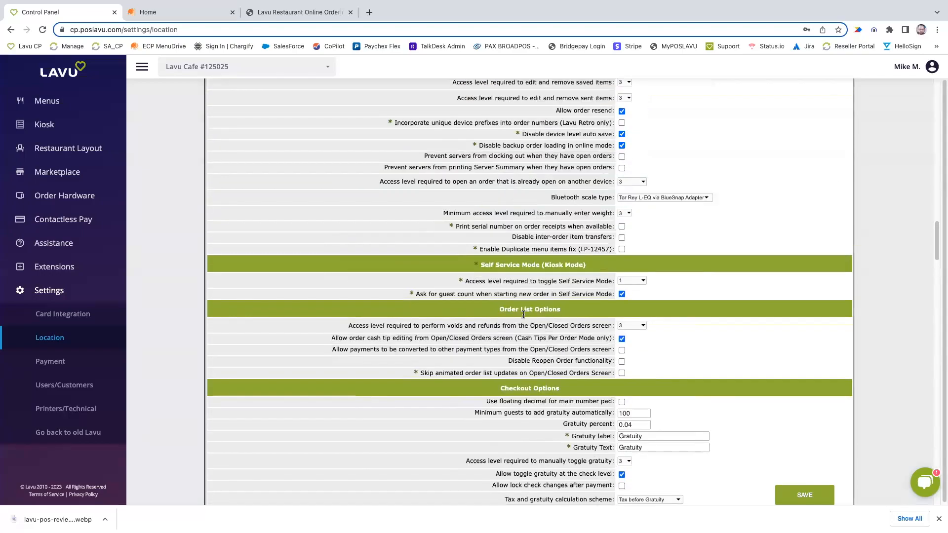
# Step: Browse the storefront's Starters category and view, then close, the Brushetta item options
pyautogui.click(296, 12)
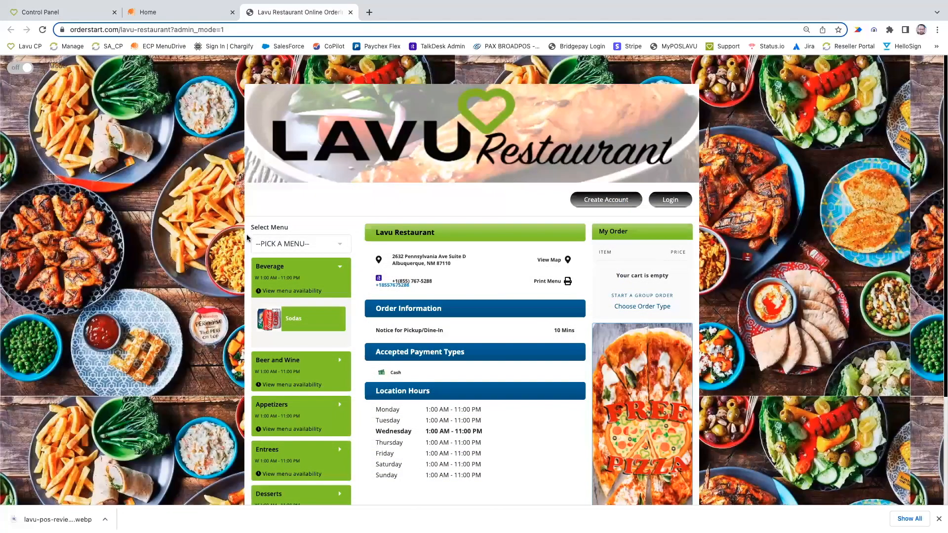
pyautogui.scroll(-3)
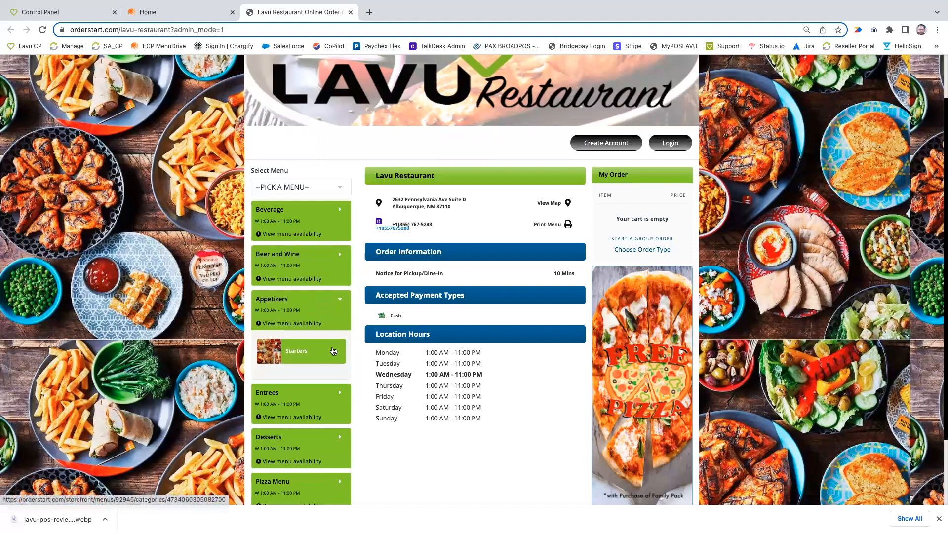
pyautogui.moveTo(305, 352)
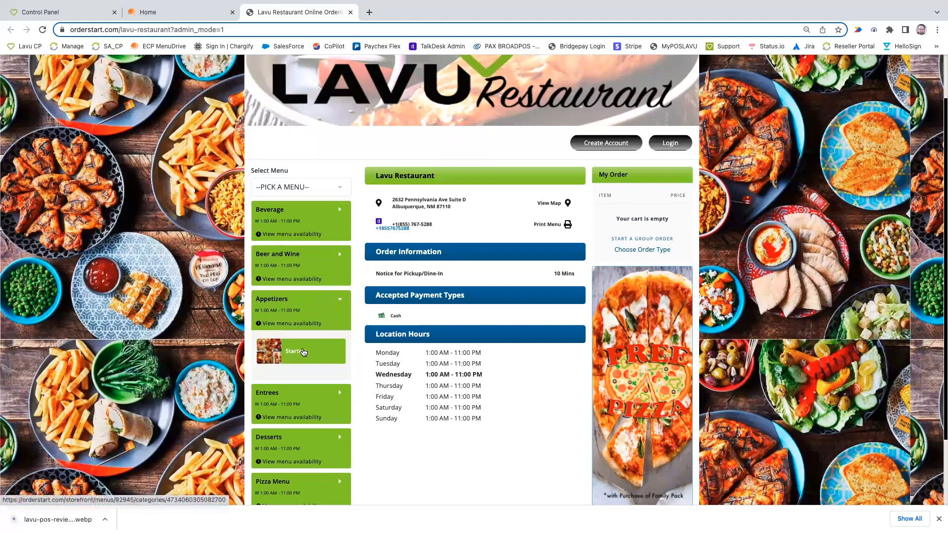
pyautogui.click(300, 351)
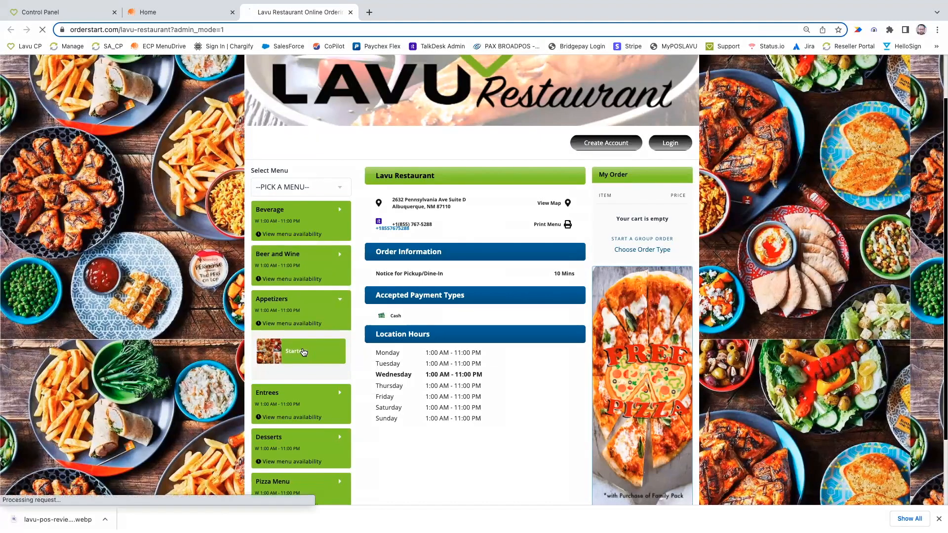
pyautogui.click(300, 351)
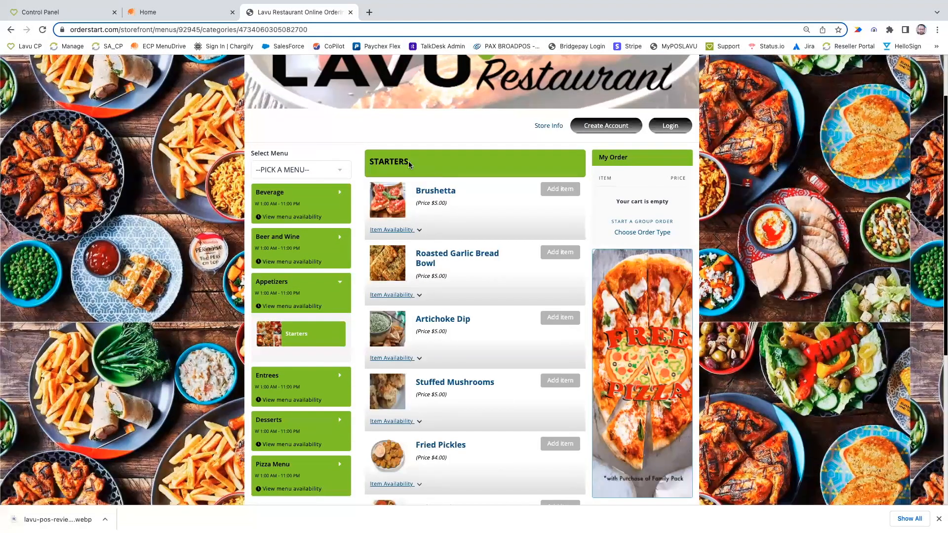
pyautogui.click(558, 189)
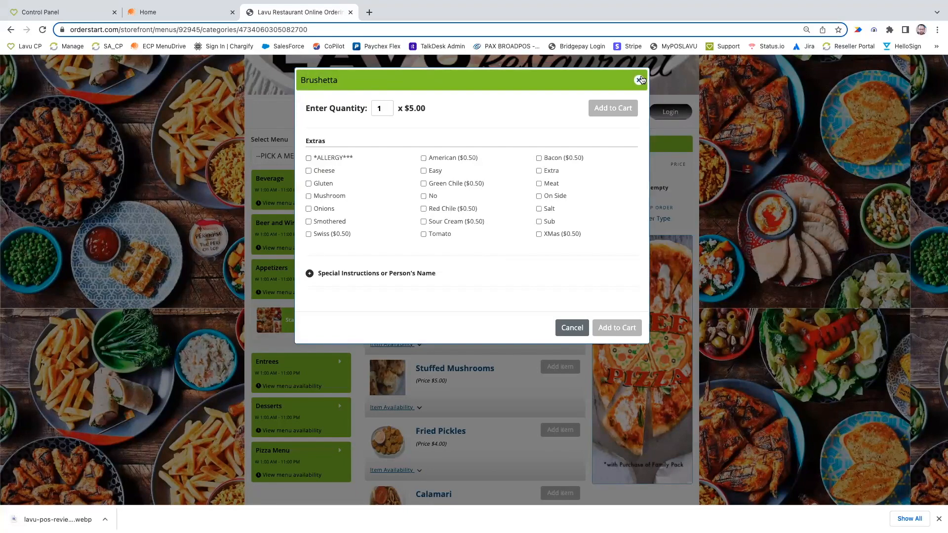
pyautogui.click(640, 79)
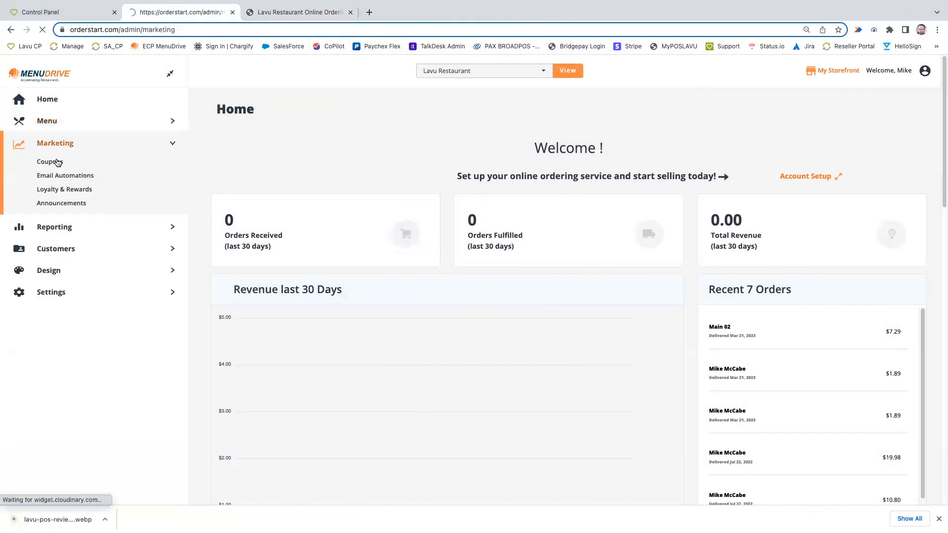
# Step: Look through the admin Marketing overview and its submenu pages
pyautogui.click(55, 143)
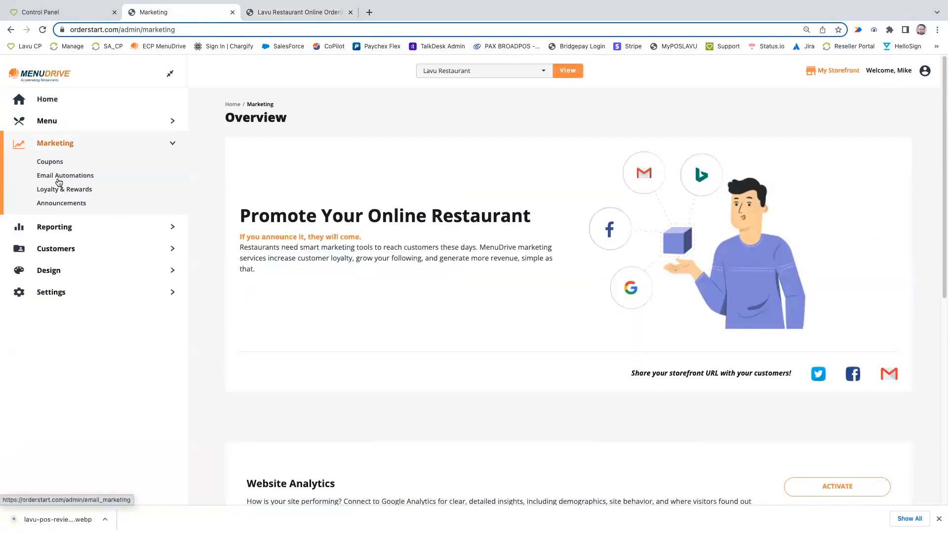
pyautogui.moveTo(62, 203)
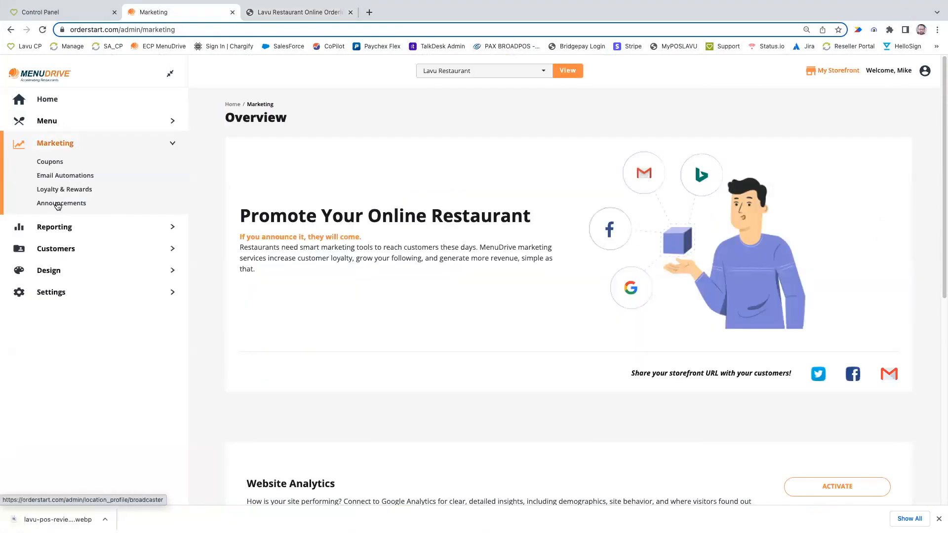
pyautogui.click(54, 164)
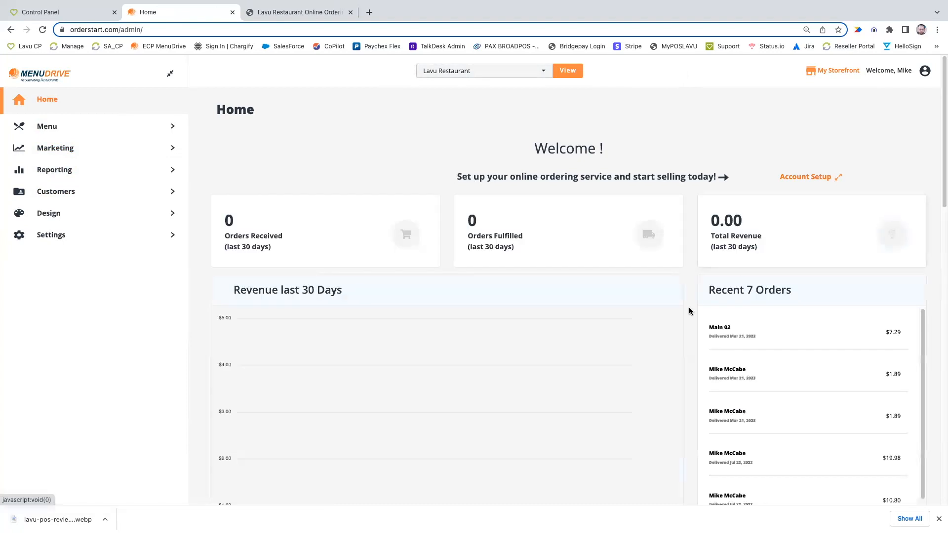
pyautogui.scroll(-3)
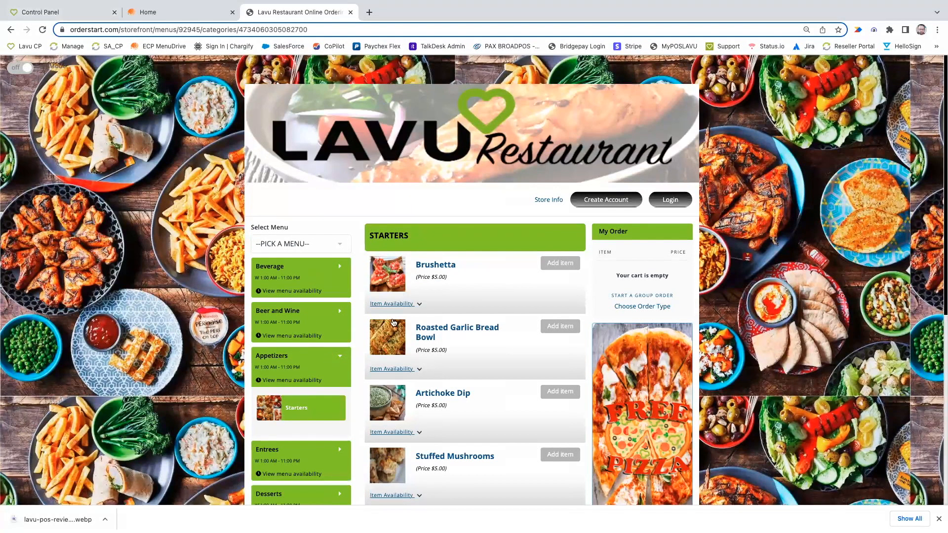
pyautogui.moveTo(426, 183)
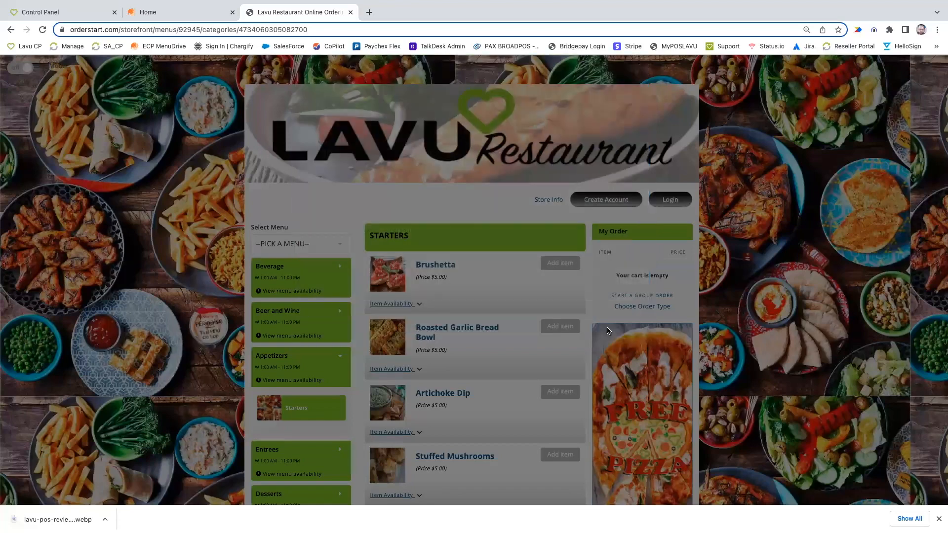
# Step: Add the Roasted Garlic Bread Bowl to the cart and check out as Pickup
pyautogui.click(559, 326)
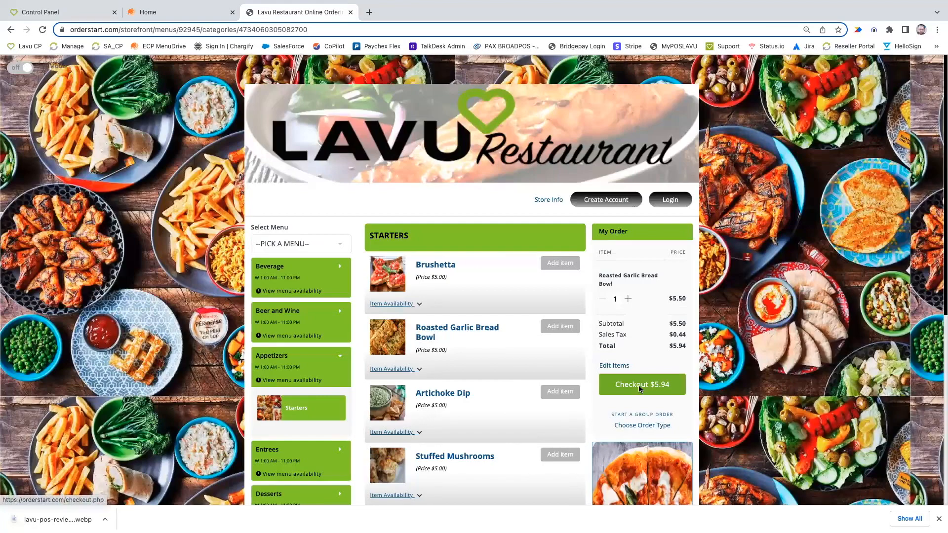
pyautogui.click(641, 385)
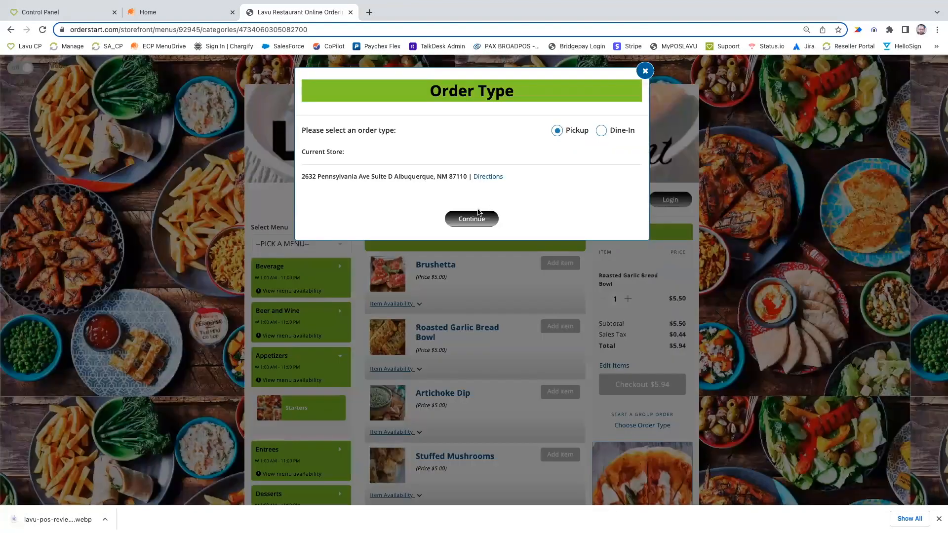
pyautogui.click(471, 218)
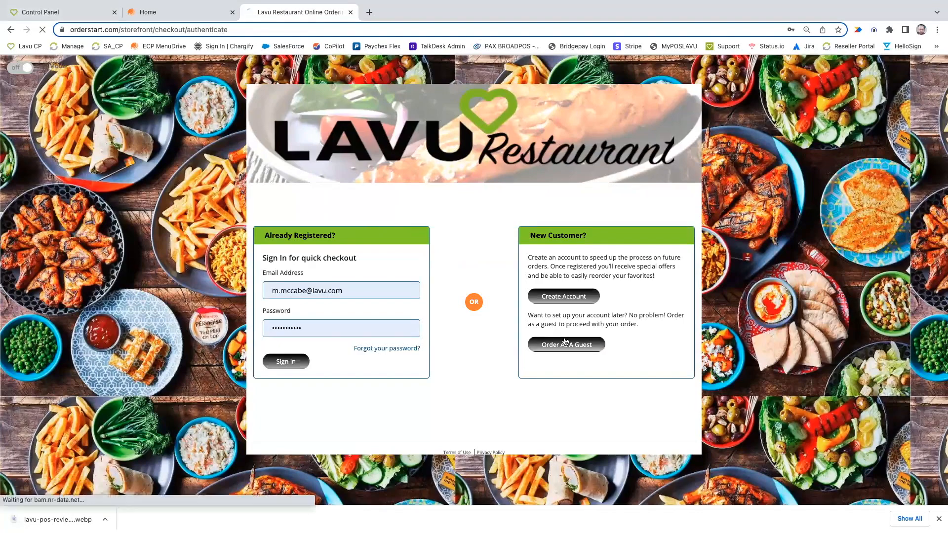
pyautogui.click(566, 345)
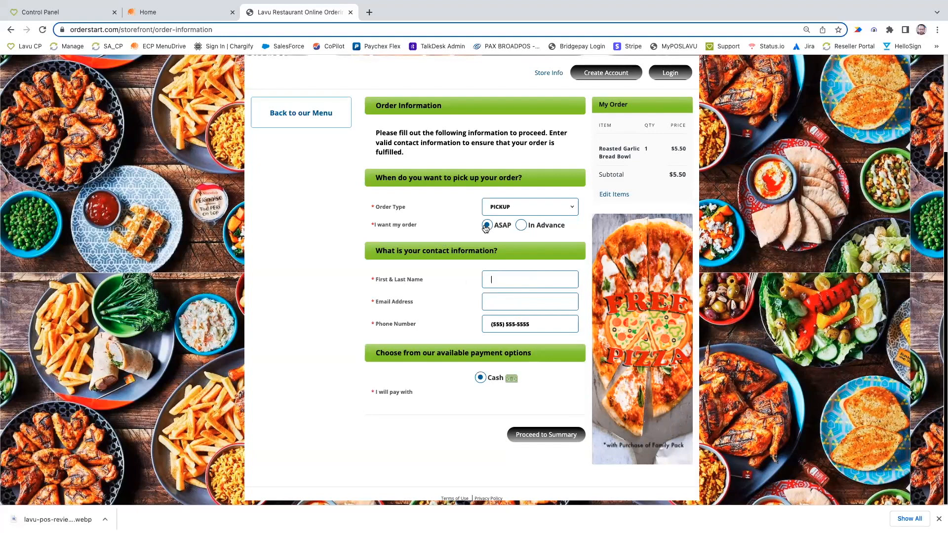
pyautogui.click(530, 280)
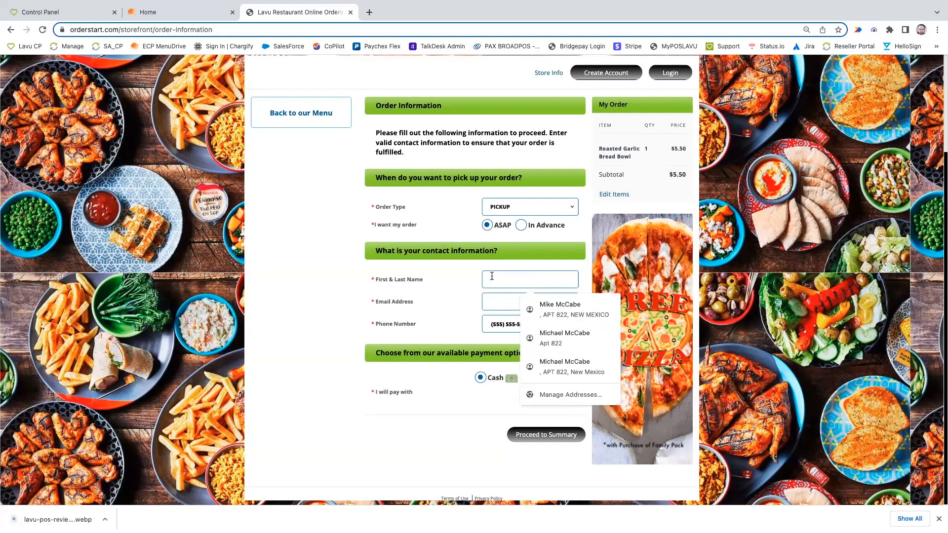
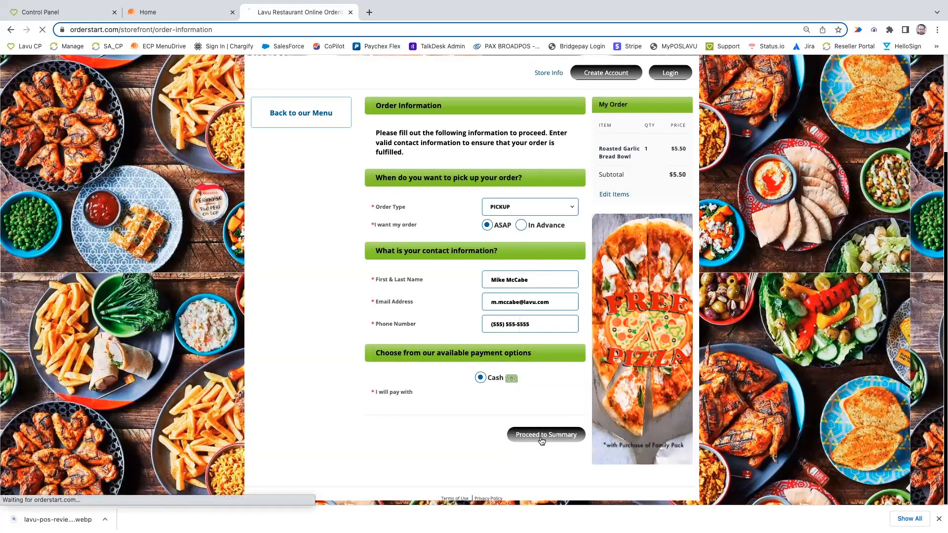
pyautogui.click(545, 434)
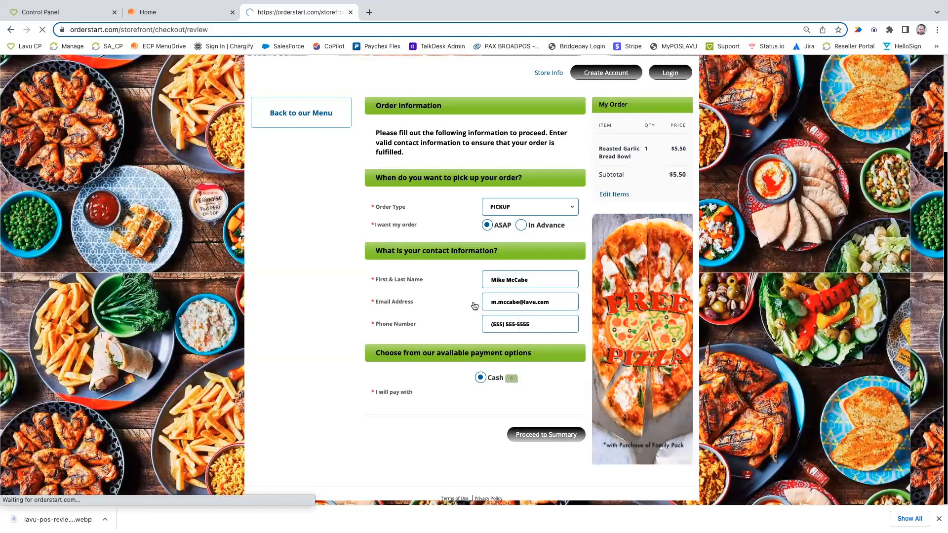
pyautogui.click(544, 433)
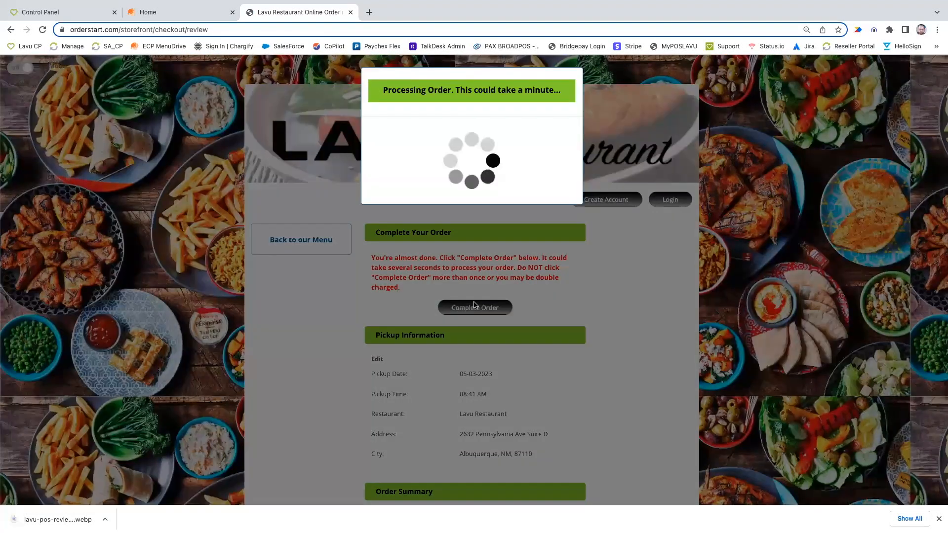